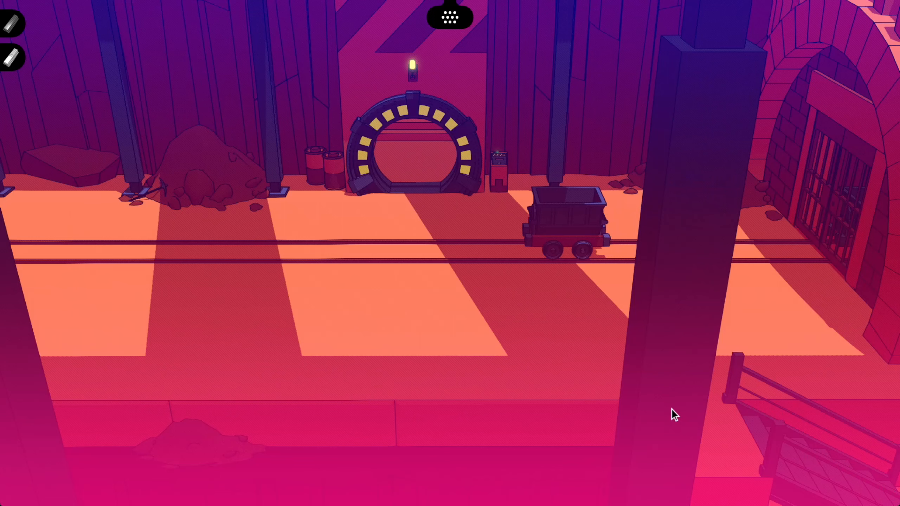
mouse_move(853, 204)
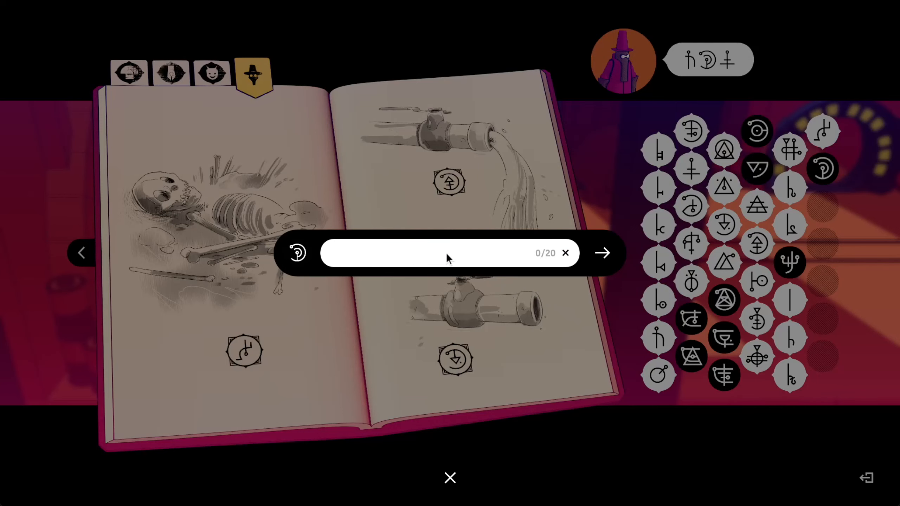
mouse_move(431, 268)
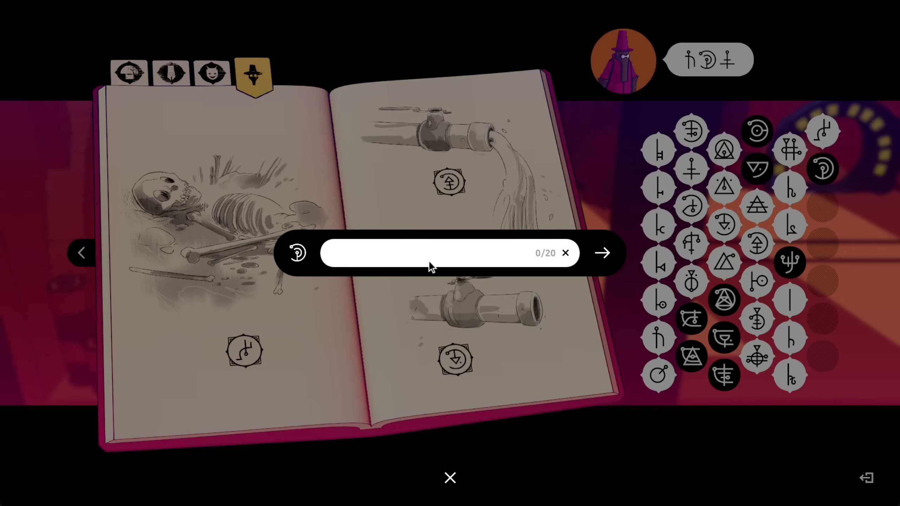
Step: Open the journal on the skeleton and water-tap sketches, cancelling the spiral glyph note
text(help)
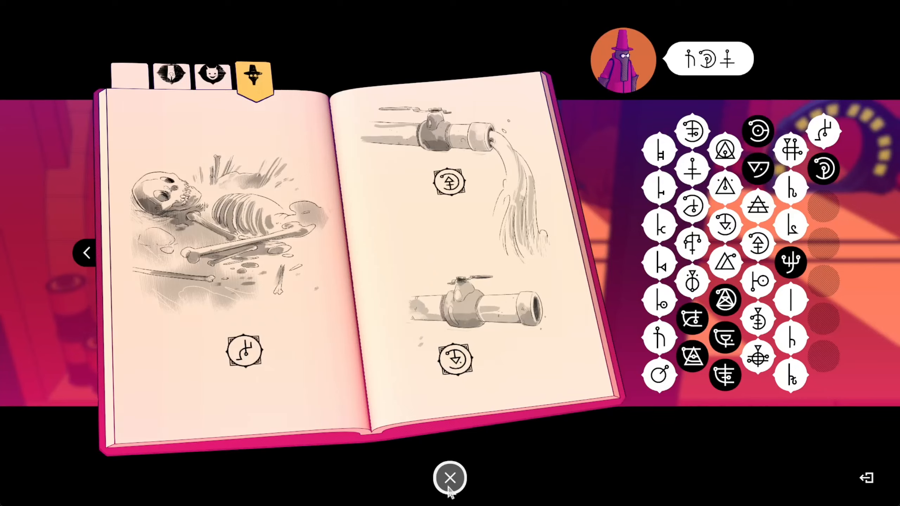
Step: Close the journal and inspect the pink pen-like device with the small gear
click(451, 477)
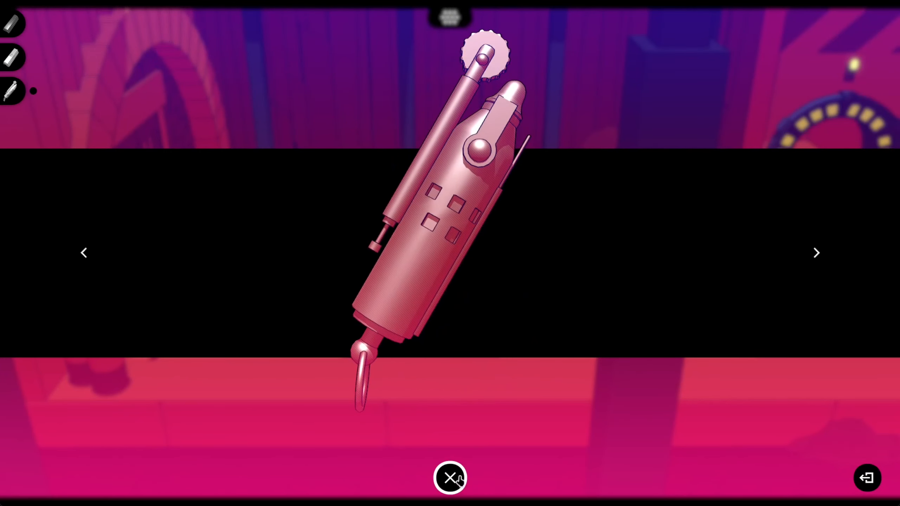
Step: Exit the device view and show the wall terminal's five-level tower diagram
click(451, 477)
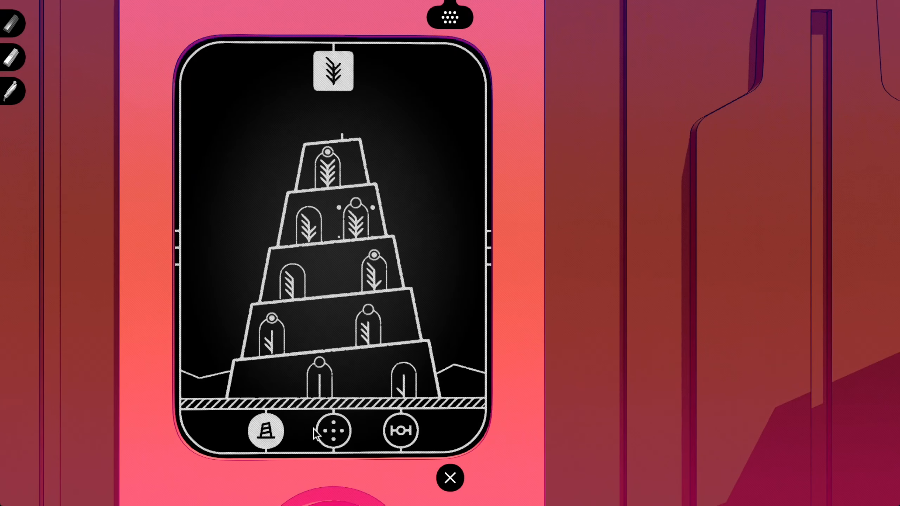
mouse_move(338, 274)
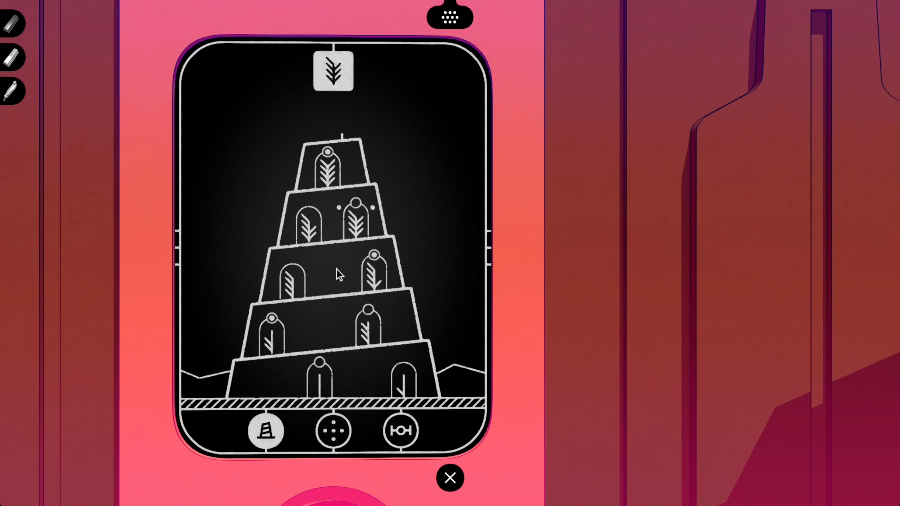
Step: View the terminal's two-figure conversation page ('Brothers, I'm seeking'), then leave the panel
click(400, 431)
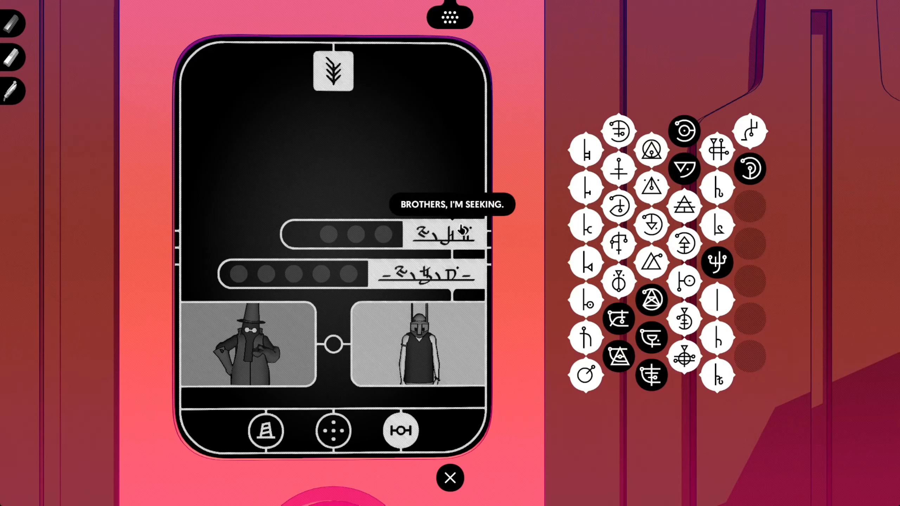
mouse_move(749, 132)
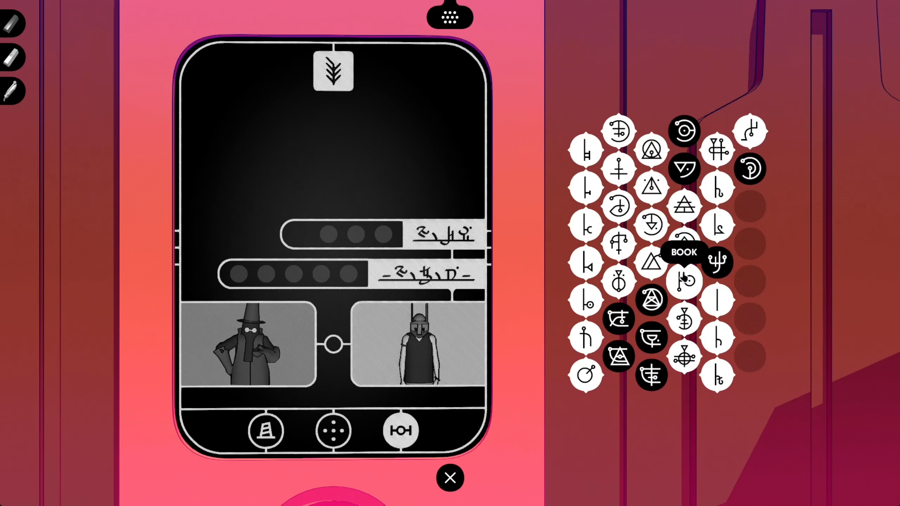
mouse_move(683, 153)
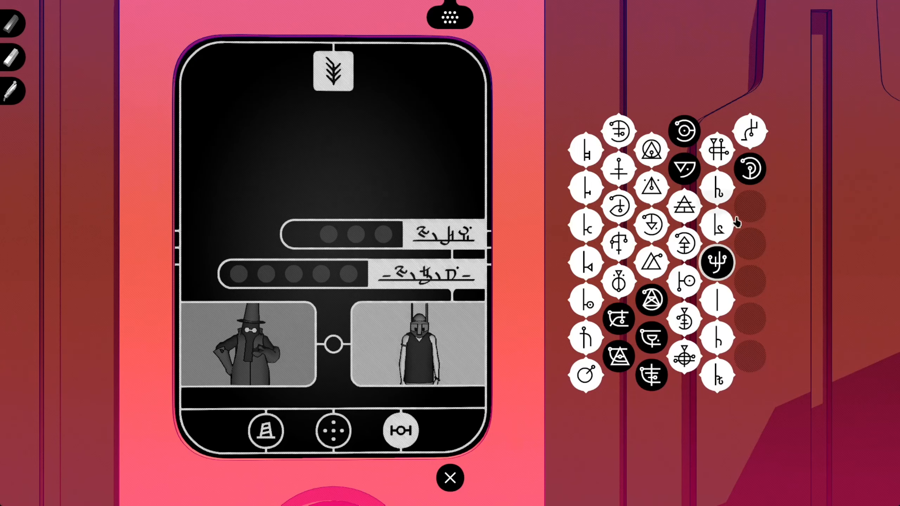
click(716, 263)
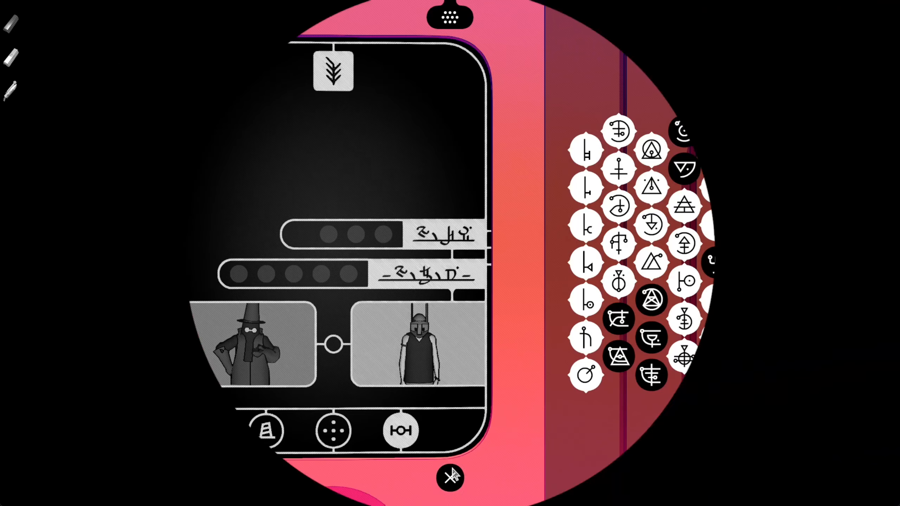
Step: Read the left tablet fragment and note its glyphs as 'warrior' and 'don't'
click(450, 477)
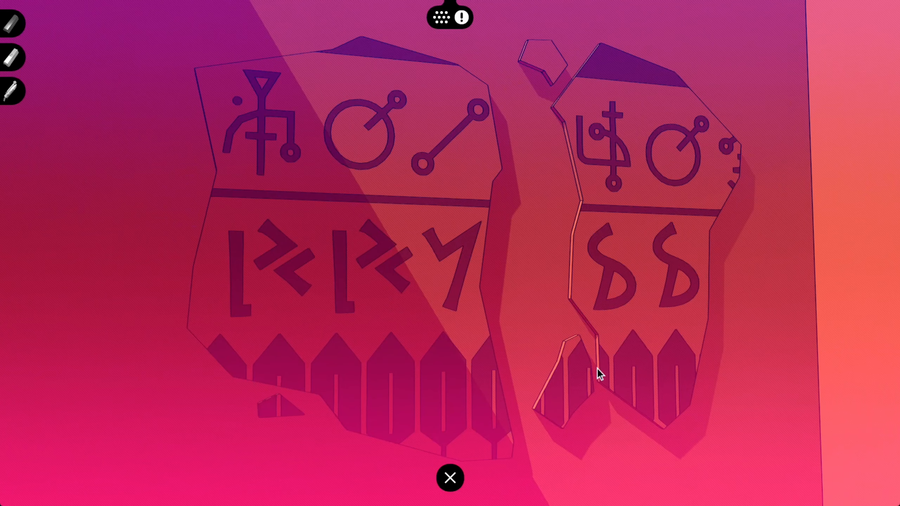
click(367, 260)
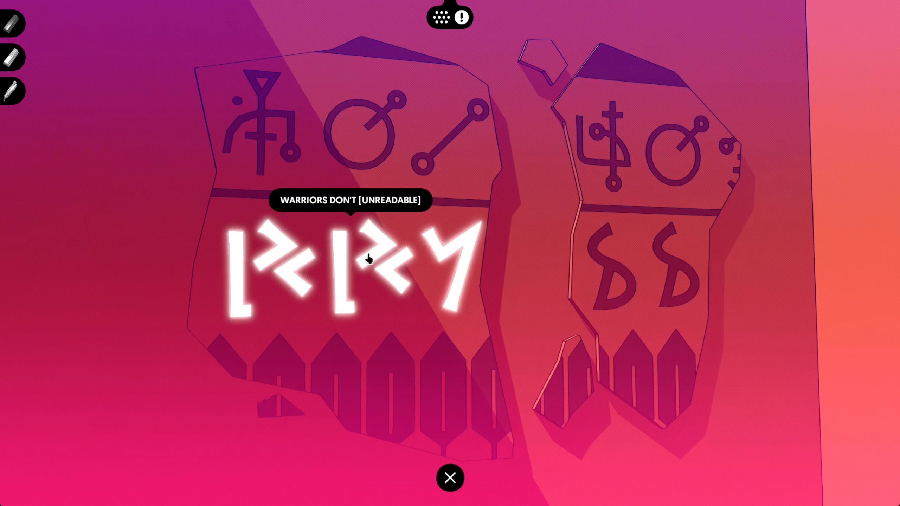
mouse_move(384, 259)
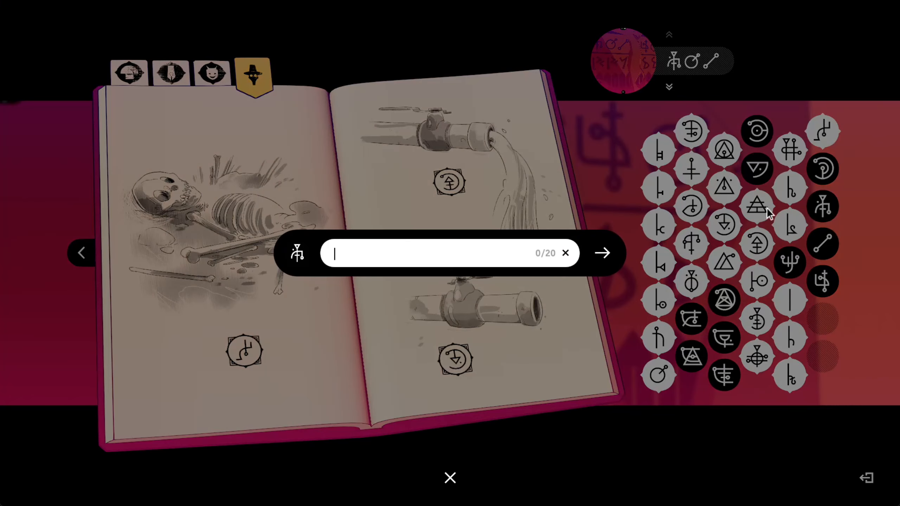
text(w)
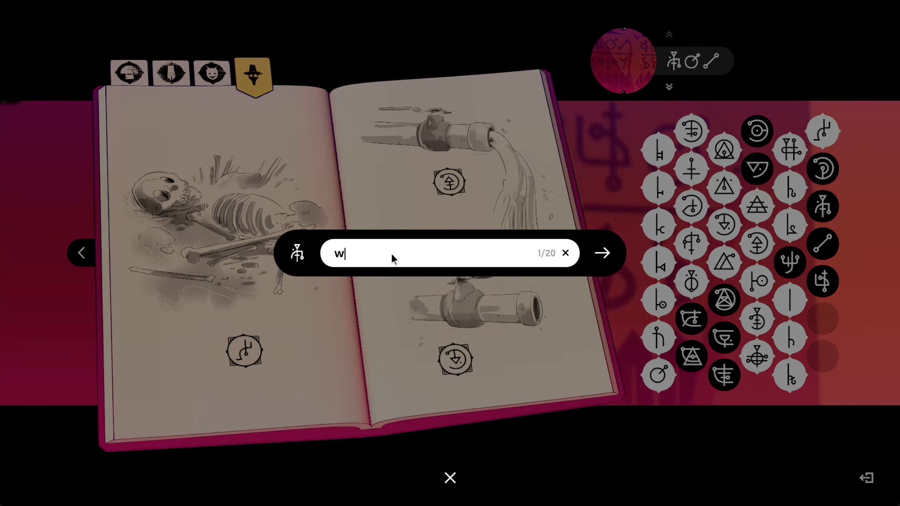
text(arrior)
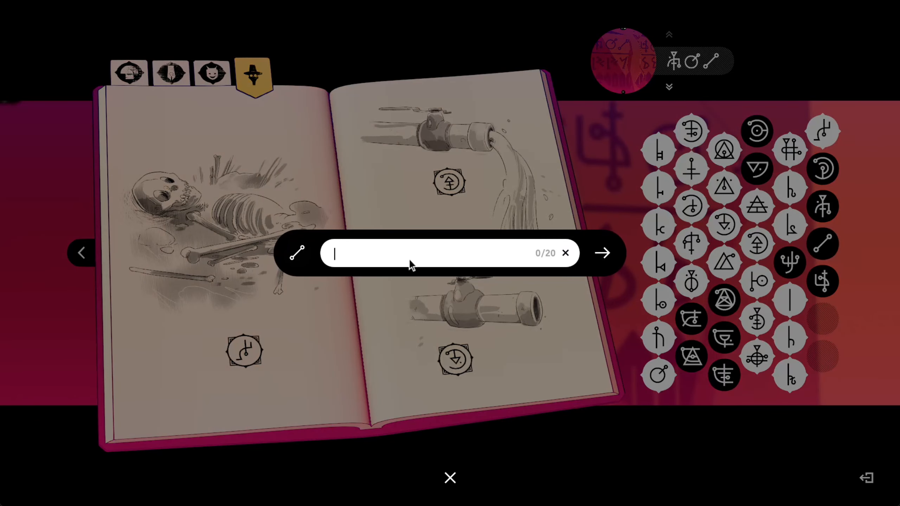
text(don't)
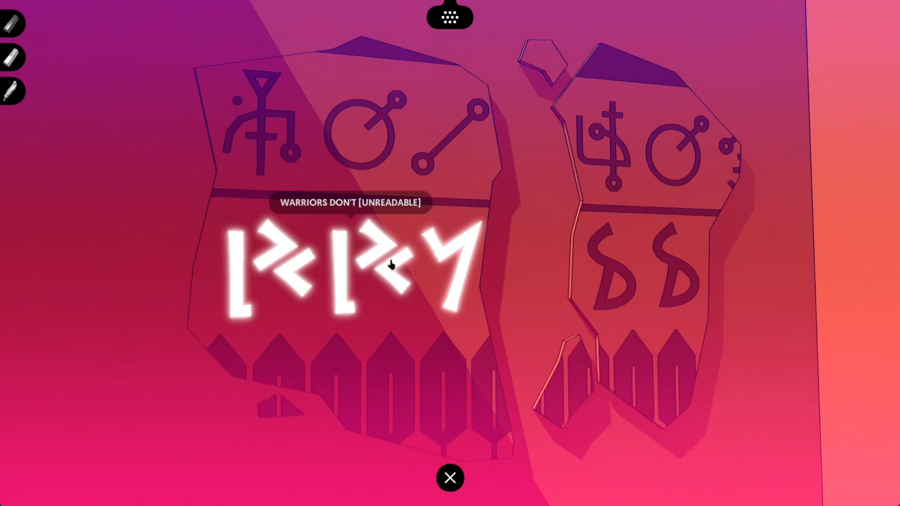
Step: Read the right fragment's '[unreadable] plants [unreadable]' phrase and open the journal
click(654, 155)
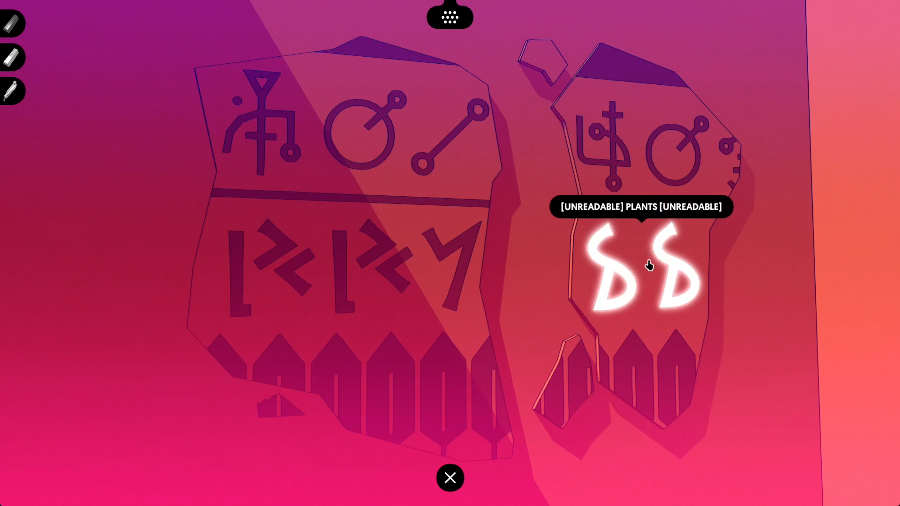
mouse_move(647, 259)
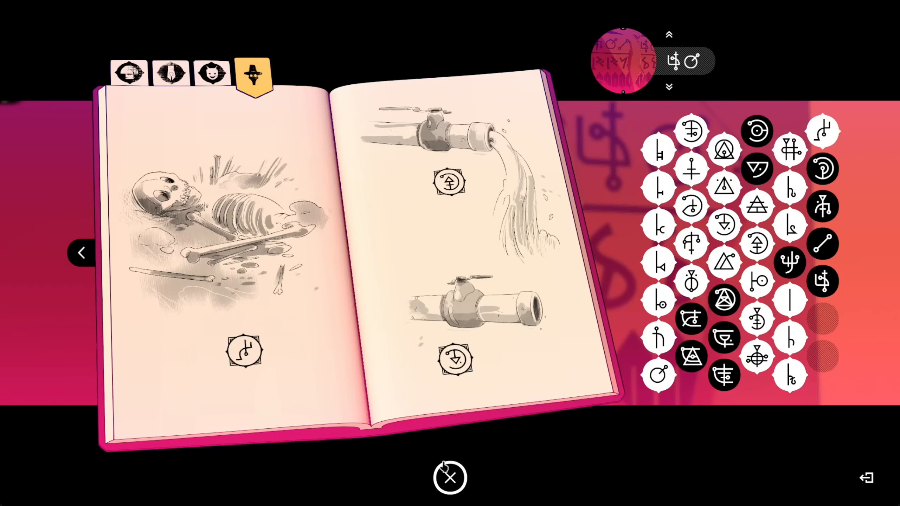
Step: Pair each of the tablet's three rune sketches with a priest glyph
click(450, 477)
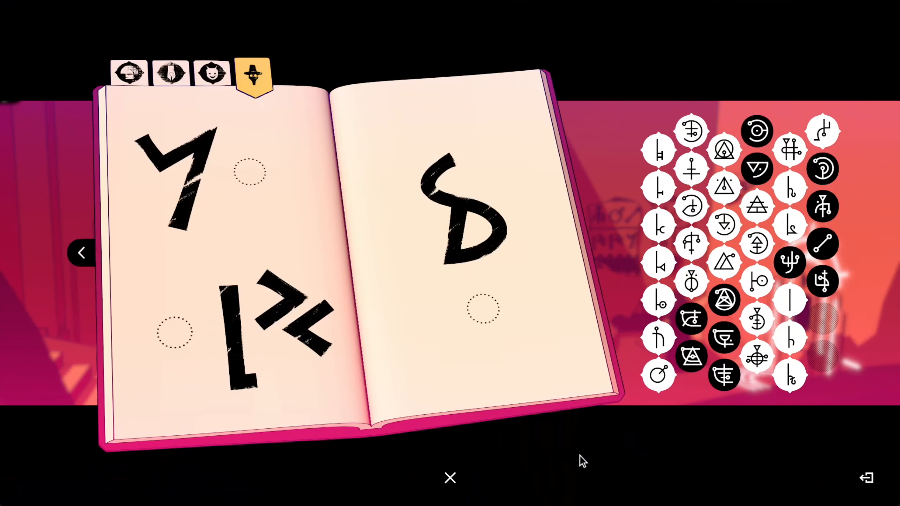
mouse_move(600, 131)
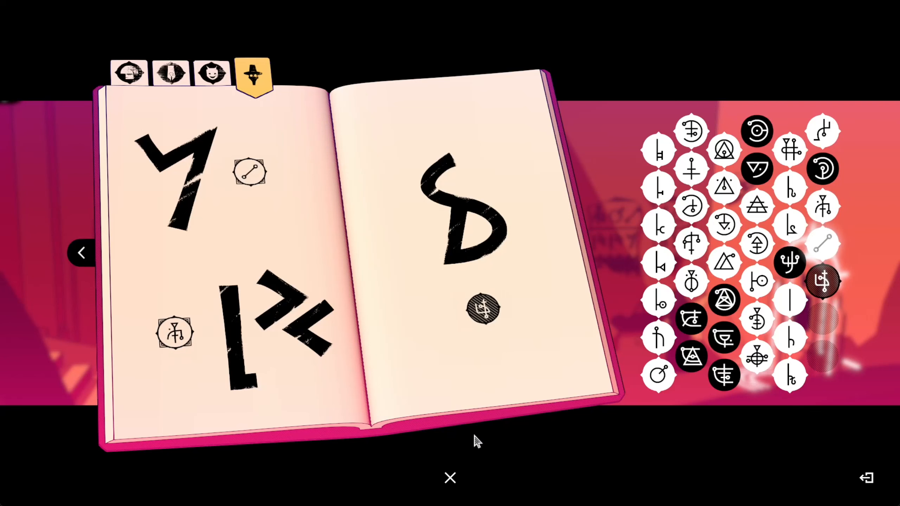
click(823, 281)
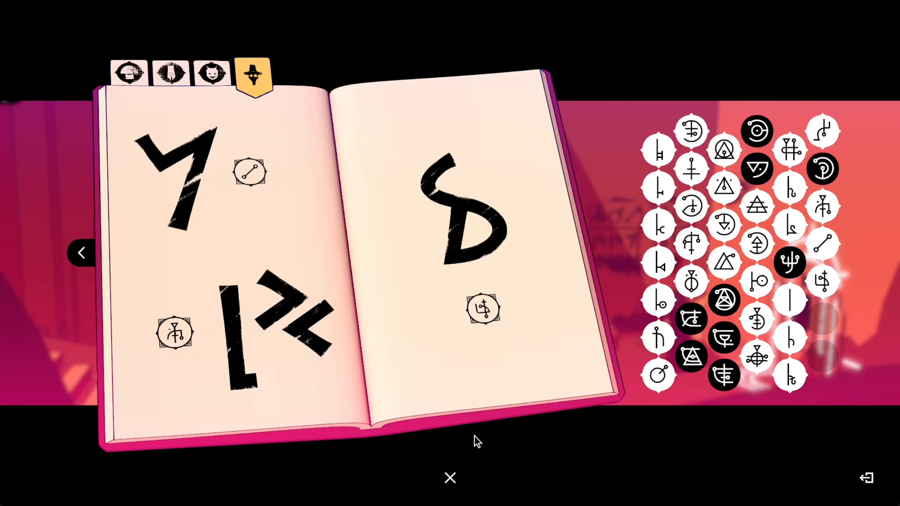
mouse_move(249, 173)
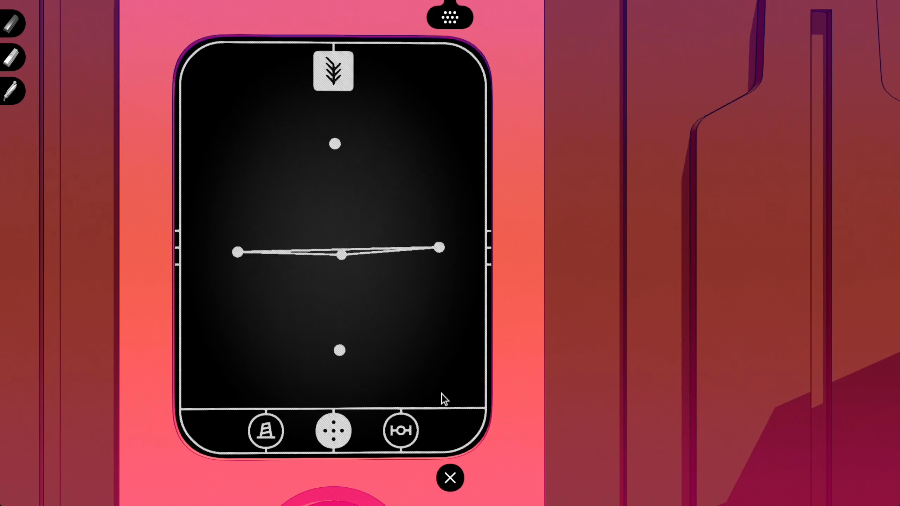
Step: Check the terminal's dot diagram, then switch back to the conversation page
click(400, 431)
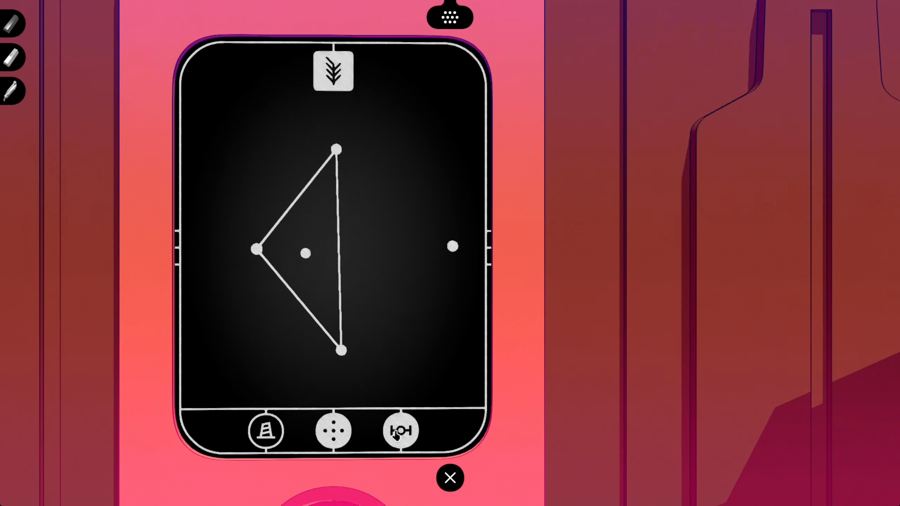
click(400, 430)
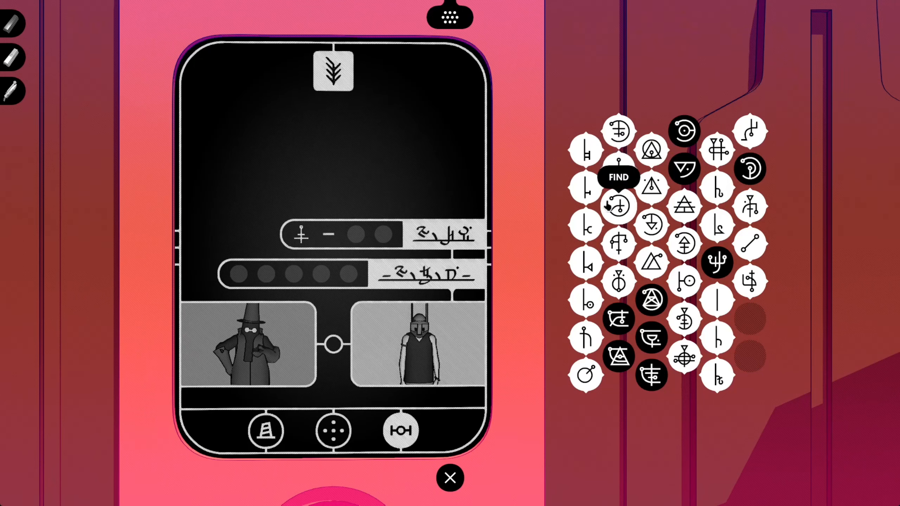
mouse_move(619, 281)
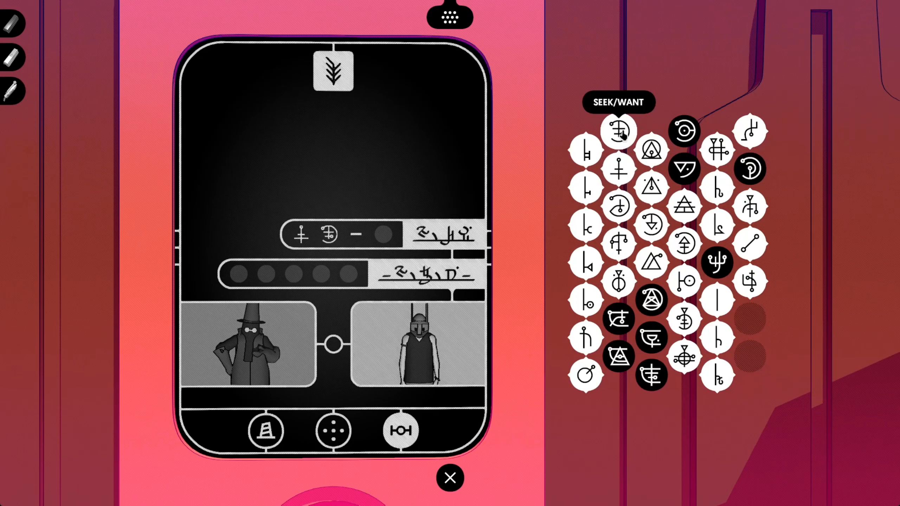
Step: Fill the conversation slots with seek/want, plural, plant and plural glyphs
click(618, 131)
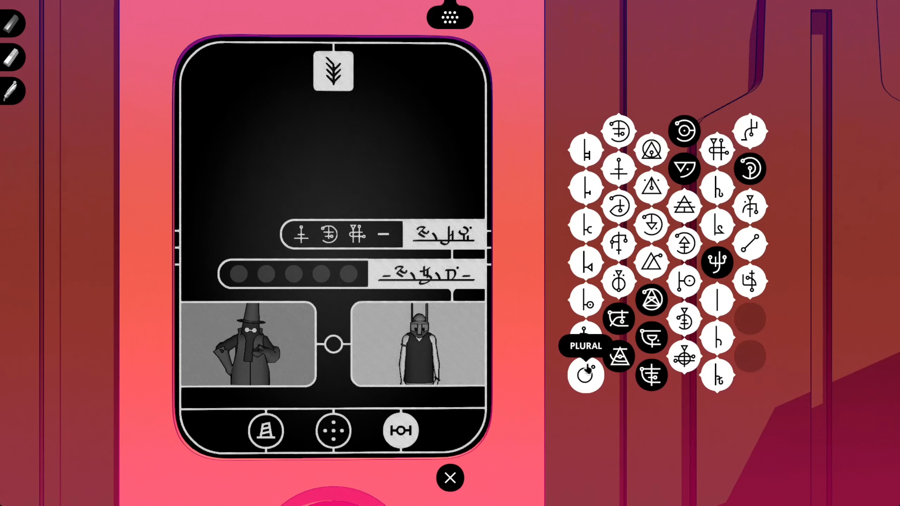
click(585, 373)
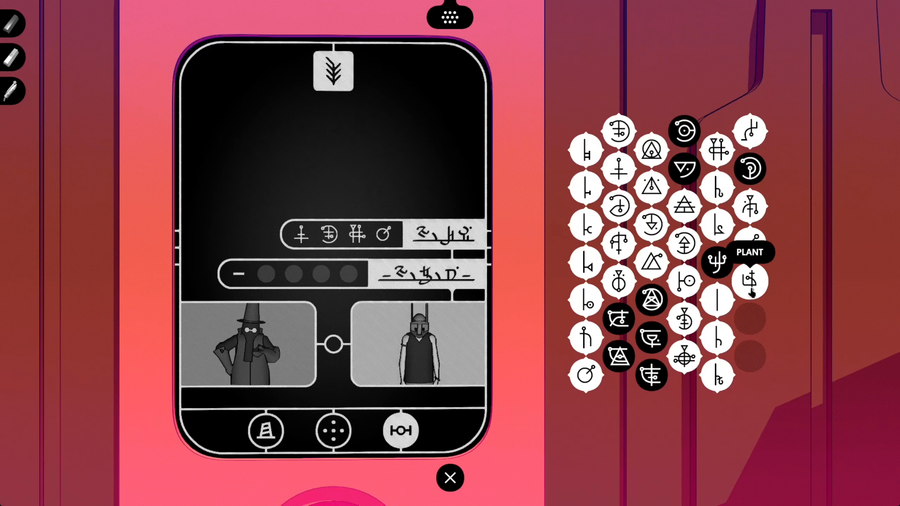
click(749, 282)
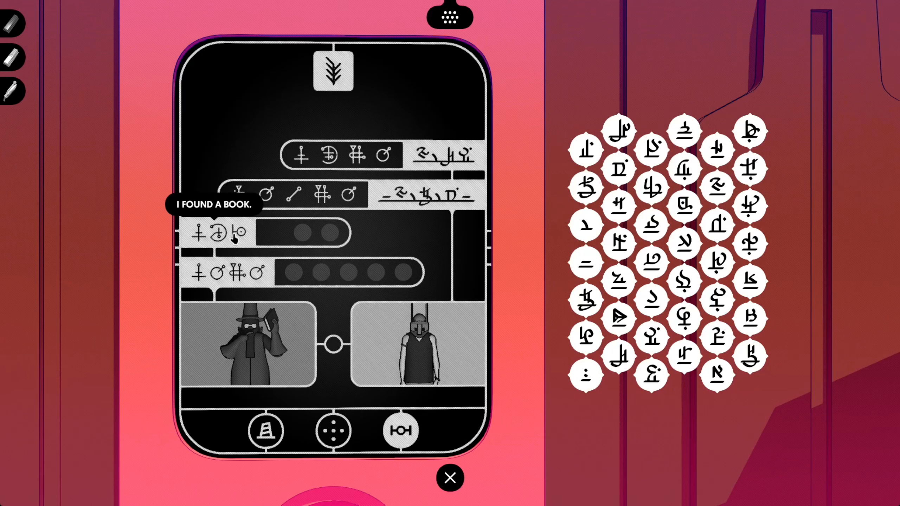
mouse_move(717, 148)
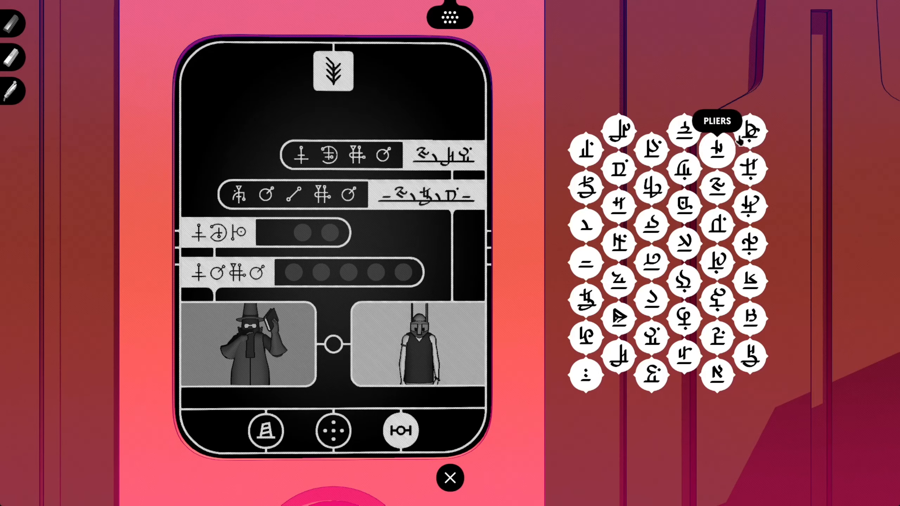
mouse_move(750, 281)
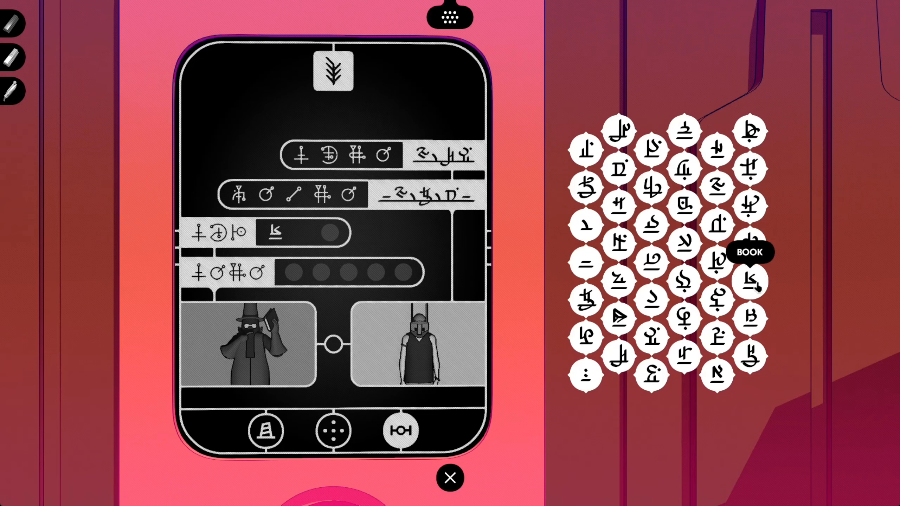
mouse_move(585, 267)
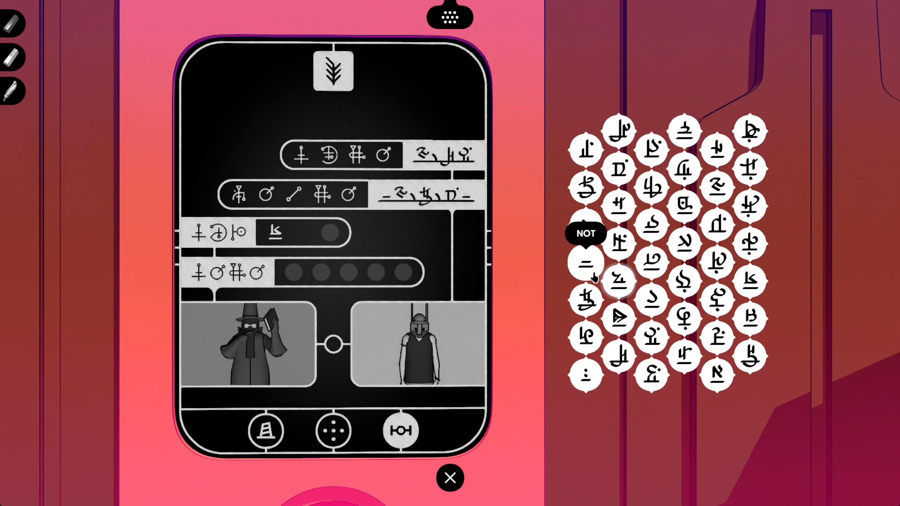
mouse_move(586, 299)
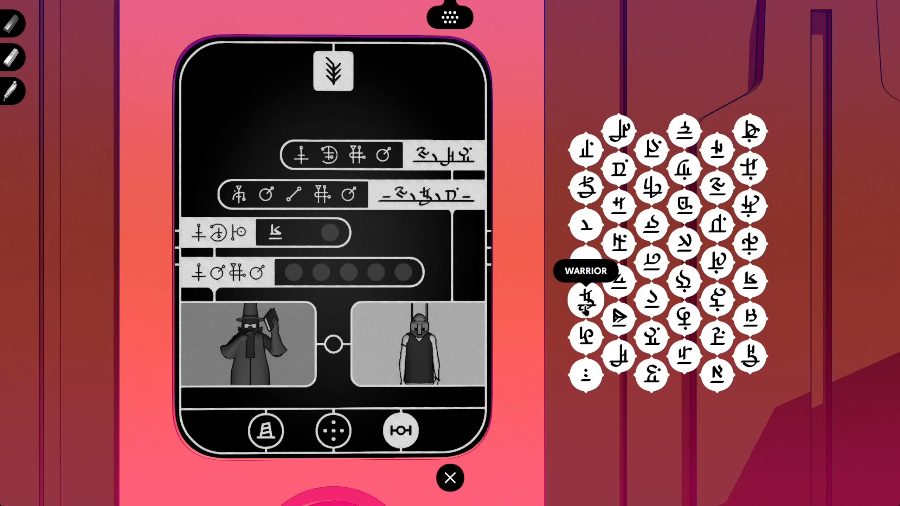
mouse_move(618, 355)
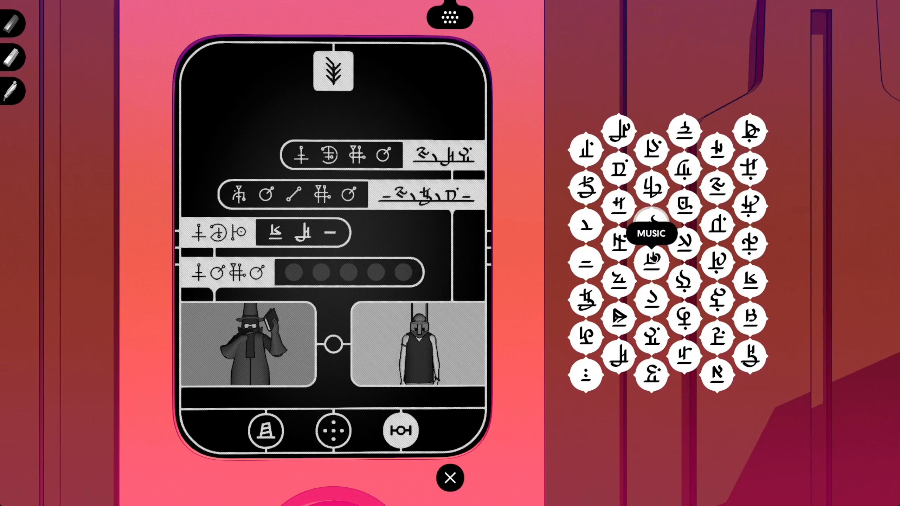
mouse_move(651, 376)
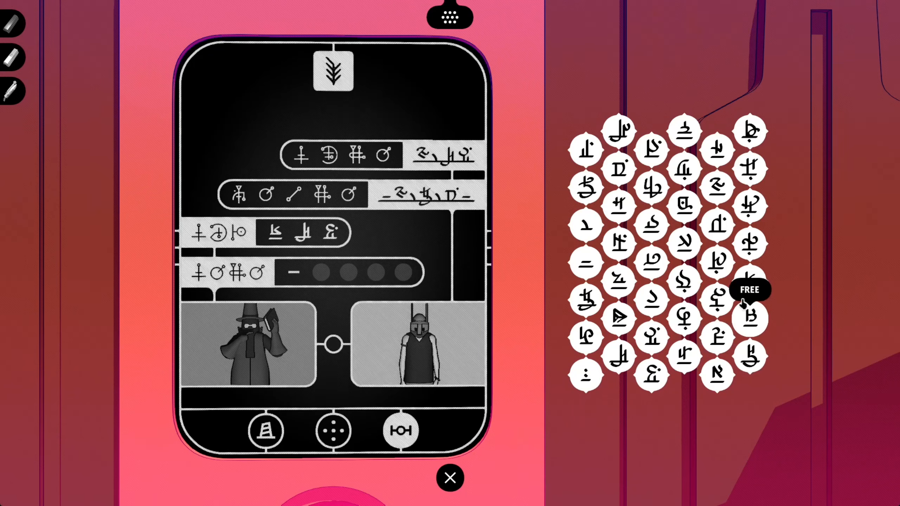
mouse_move(749, 130)
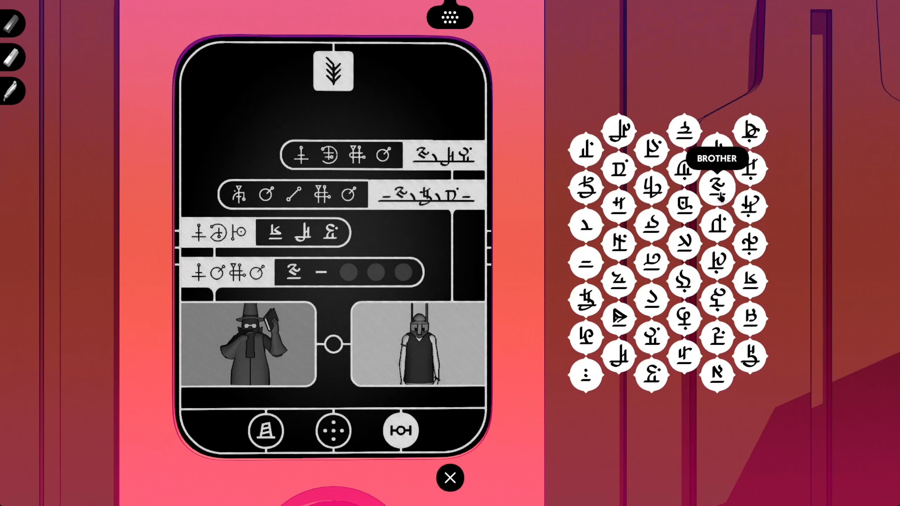
mouse_move(616, 205)
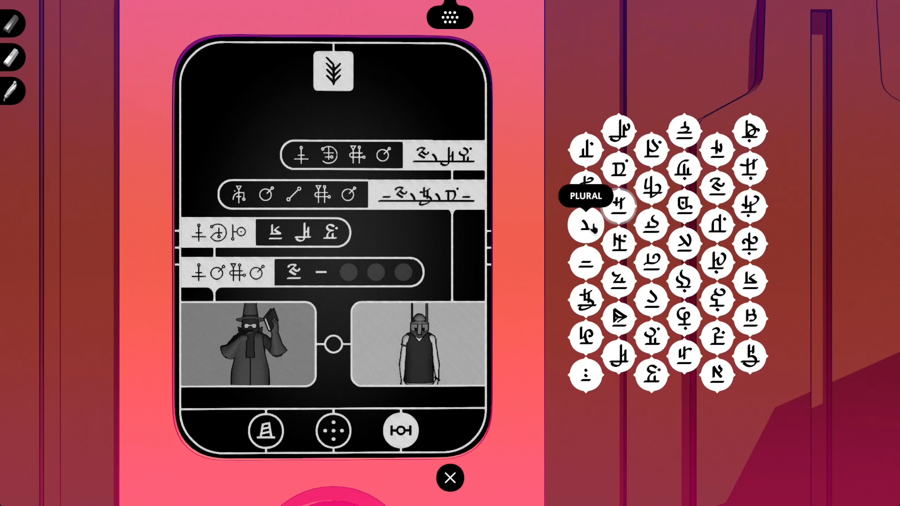
click(585, 224)
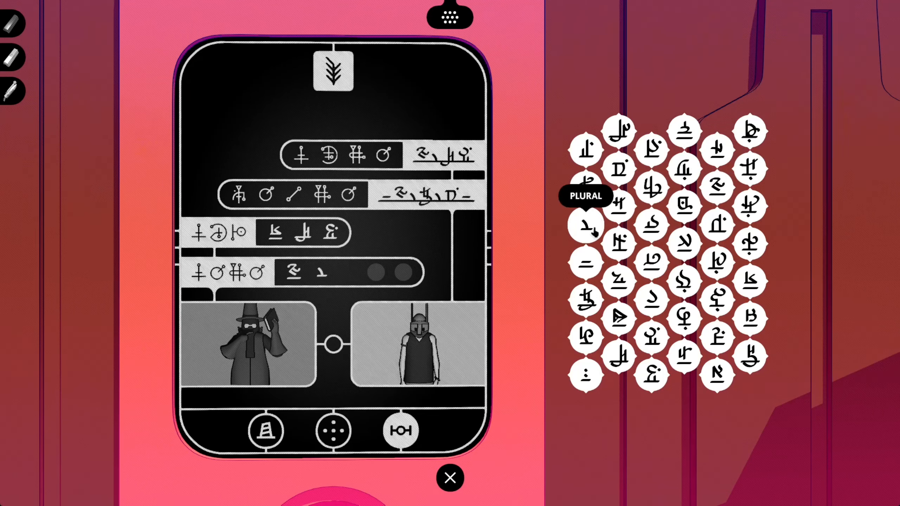
mouse_move(683, 206)
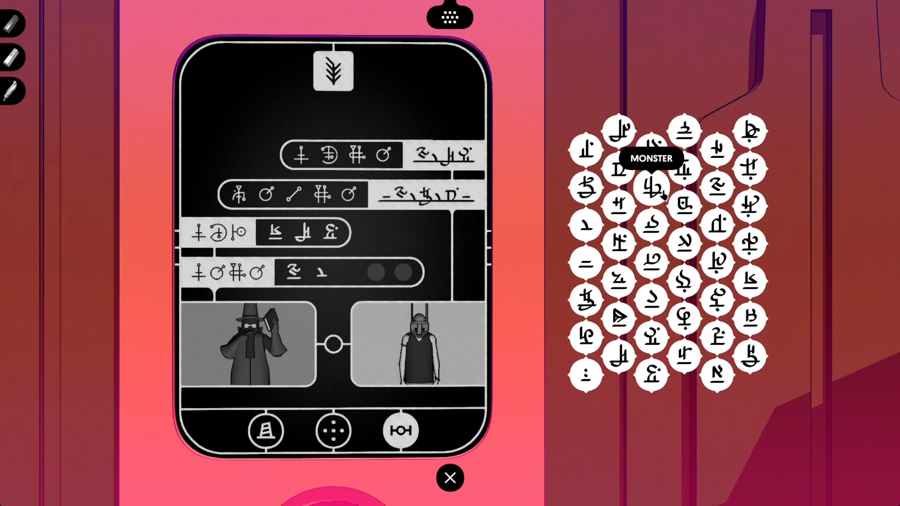
mouse_move(617, 355)
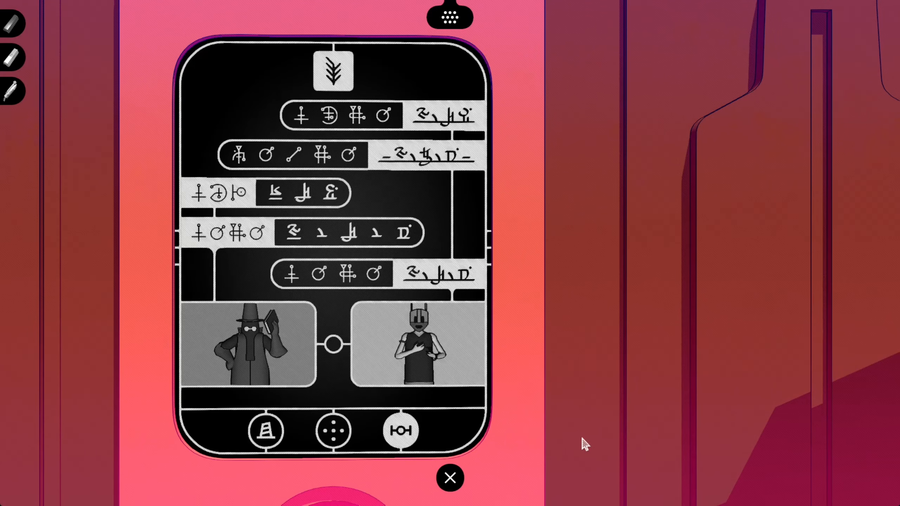
Step: Dismiss the Tower-changed notice, view the dialogue and map pages, and close the journal
click(332, 431)
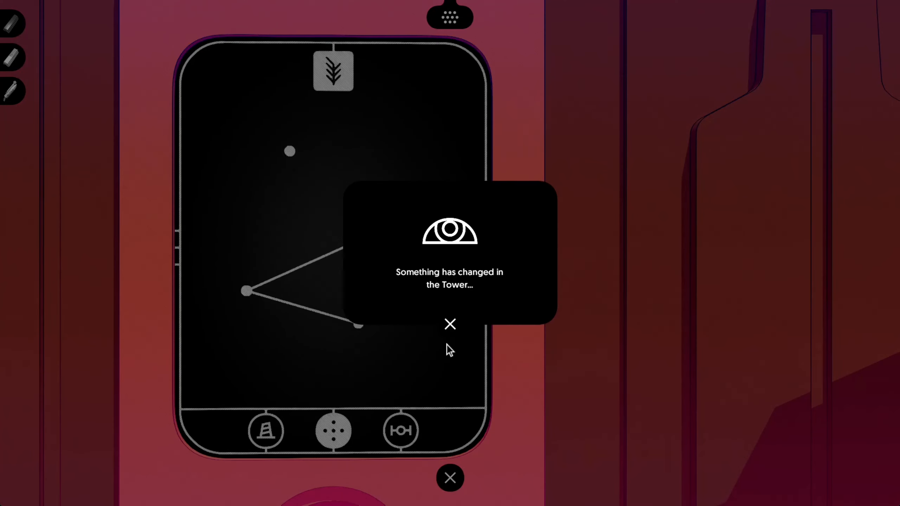
click(450, 324)
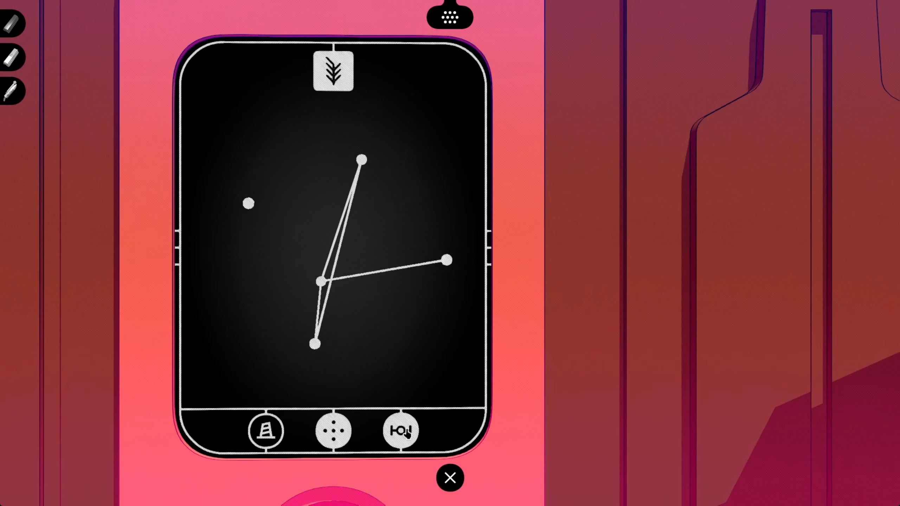
click(400, 431)
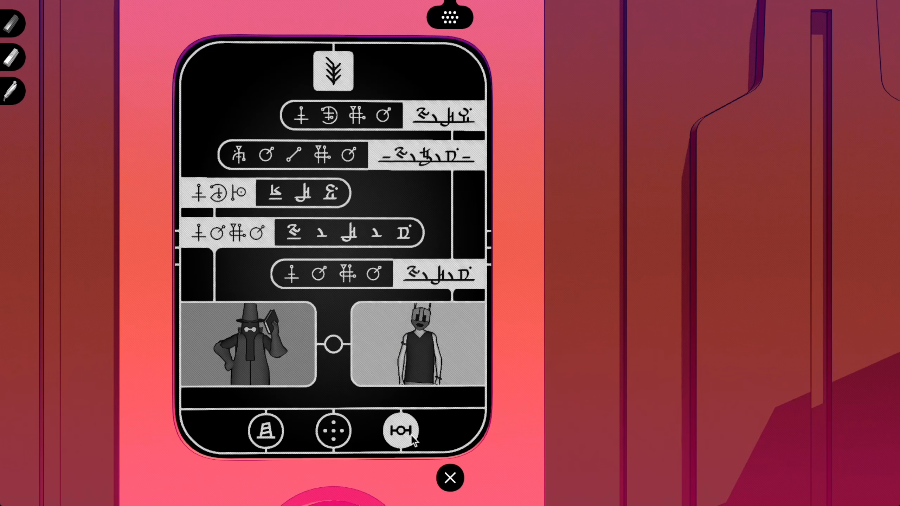
click(265, 430)
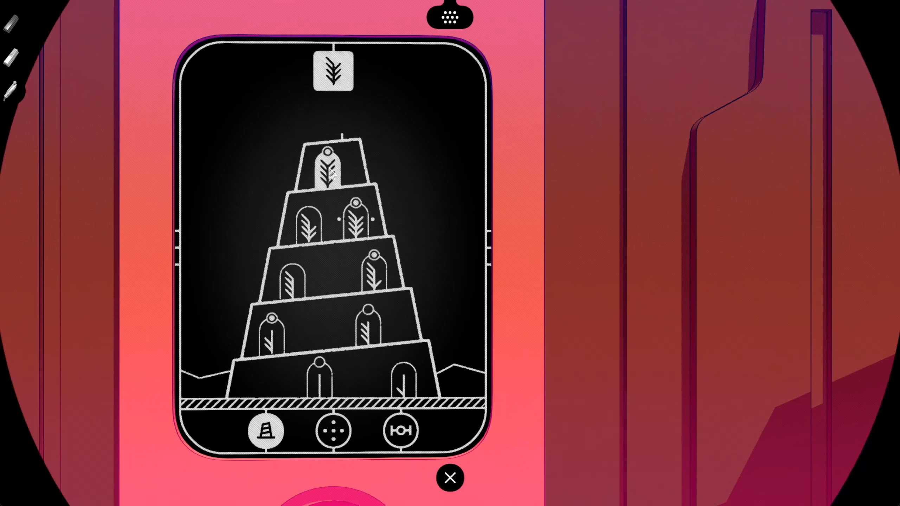
click(450, 478)
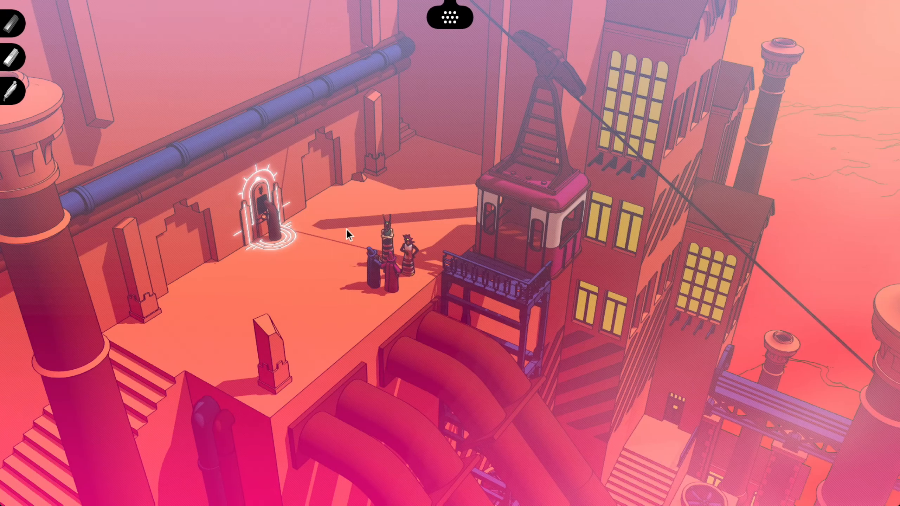
mouse_move(537, 198)
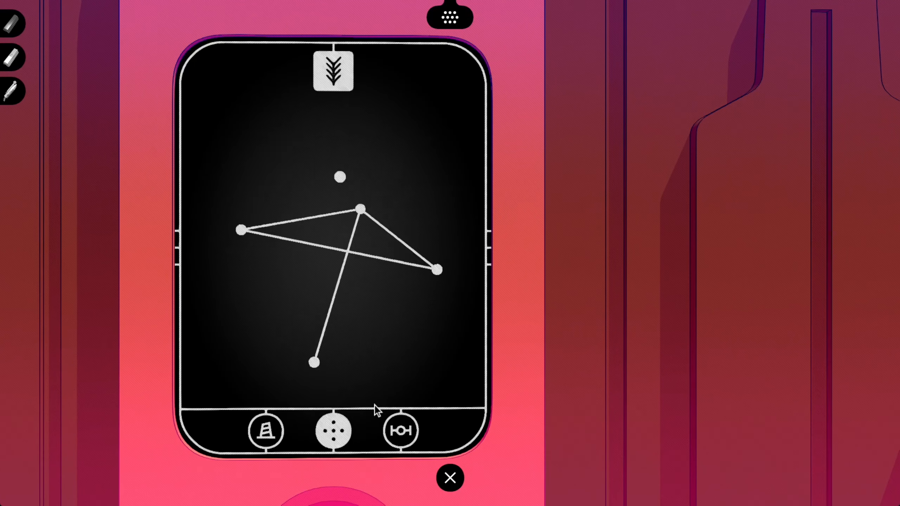
Step: Flip the sketch pages, then pick another floor's room on the Tower map to view its sketches
click(266, 431)
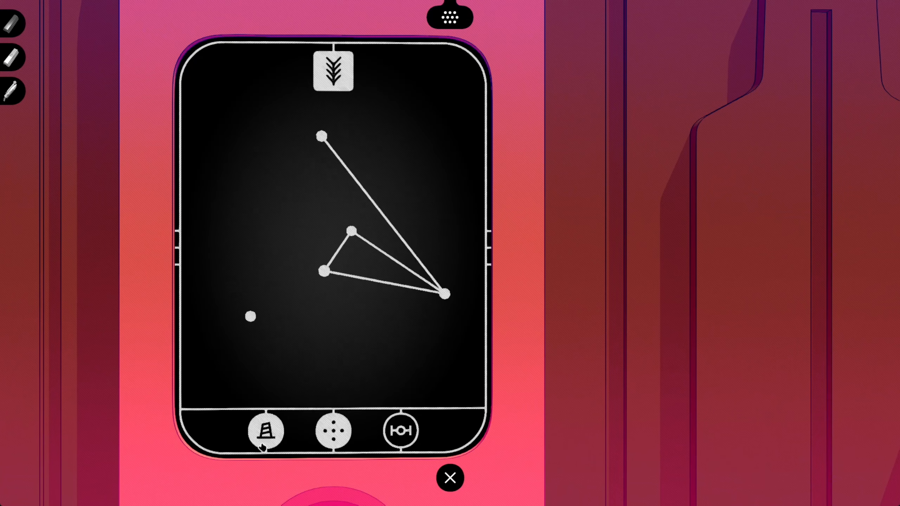
click(265, 430)
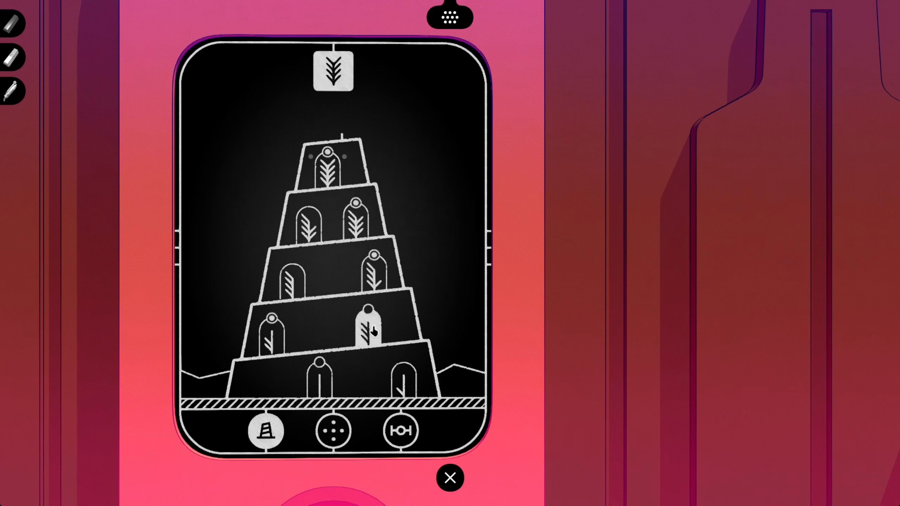
click(449, 478)
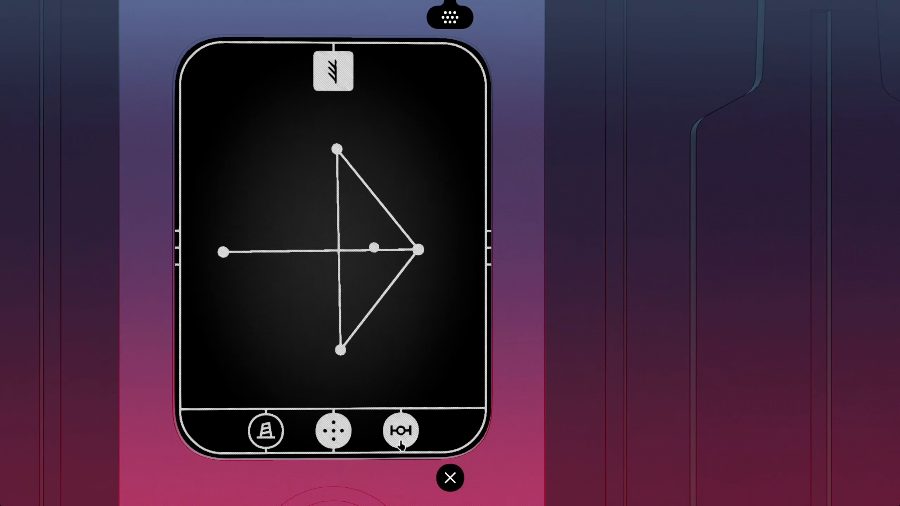
Step: Look over this floor's alchemist conversation page, then return to the tower map
click(401, 431)
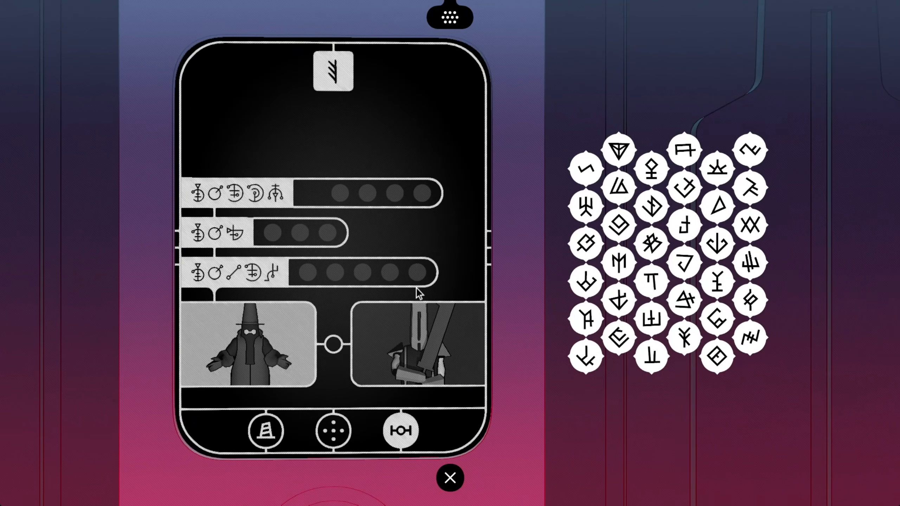
mouse_move(248, 198)
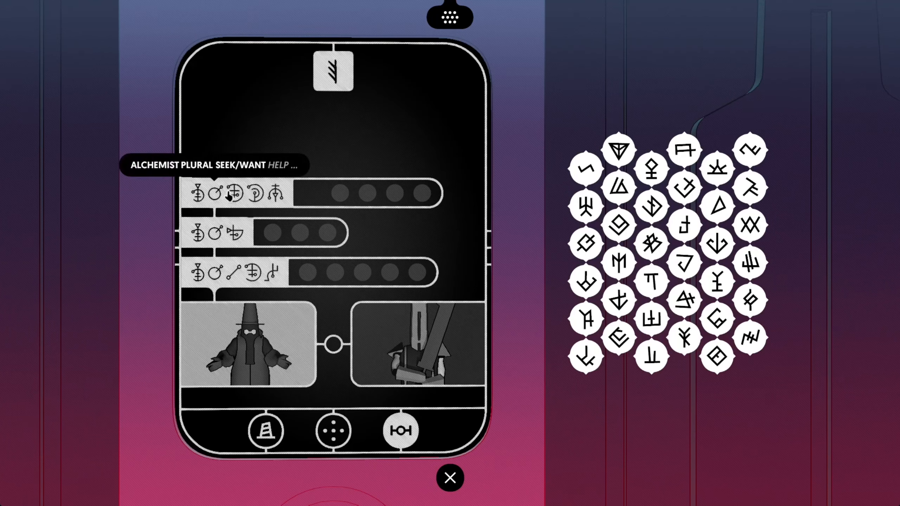
mouse_move(233, 208)
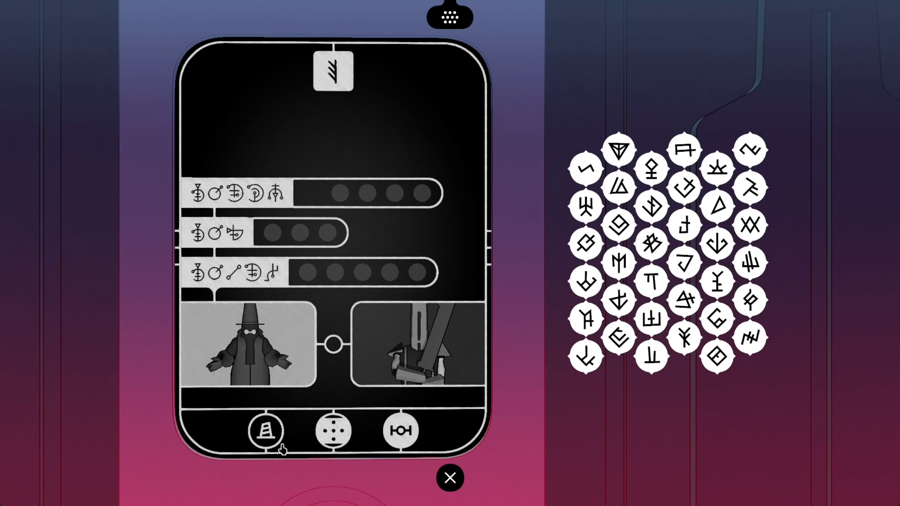
click(265, 430)
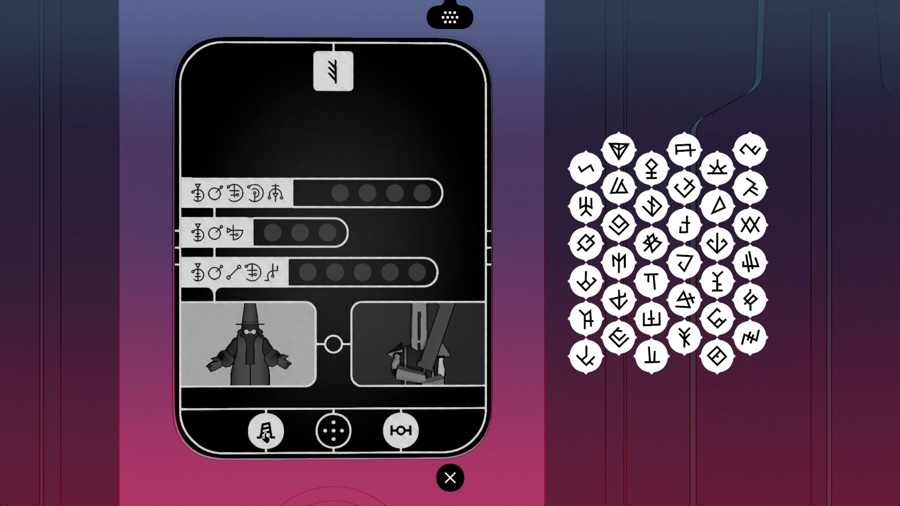
click(265, 430)
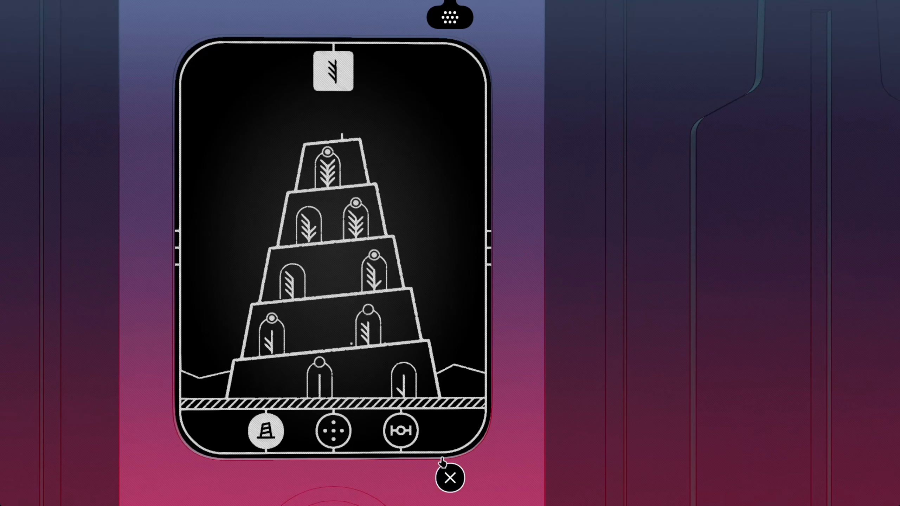
mouse_move(296, 235)
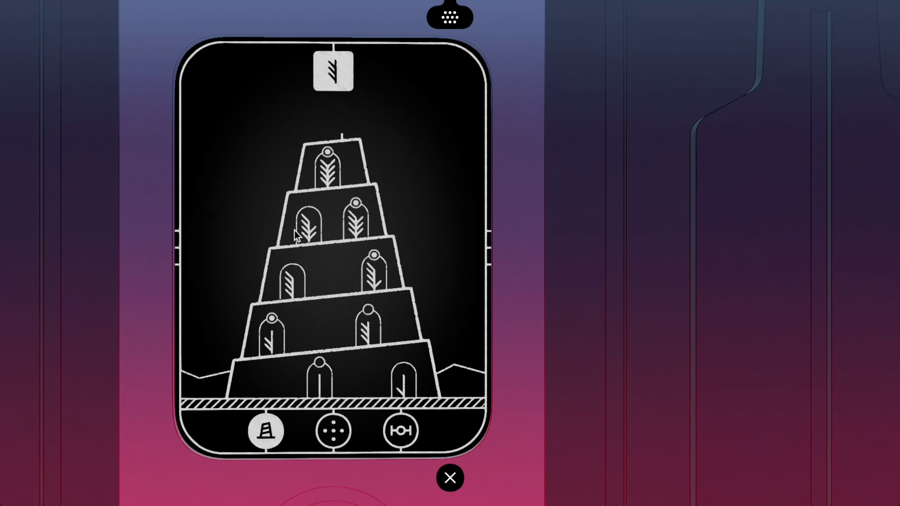
Step: Pick a level on the tower map, then close the journal to resume exploring the courtyard
click(449, 477)
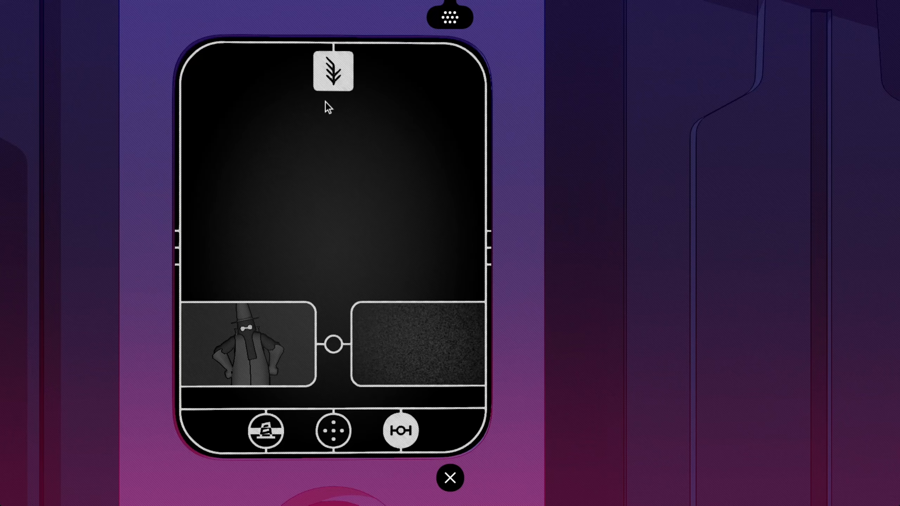
click(450, 477)
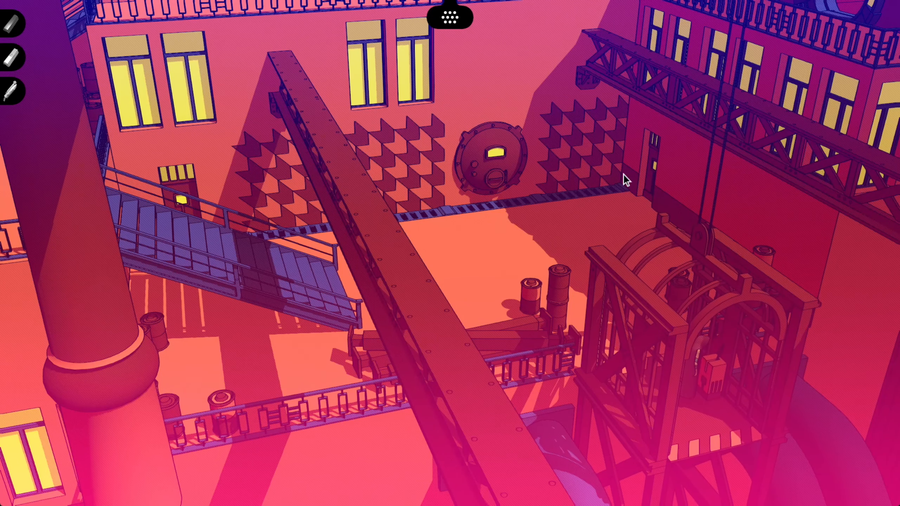
mouse_move(147, 225)
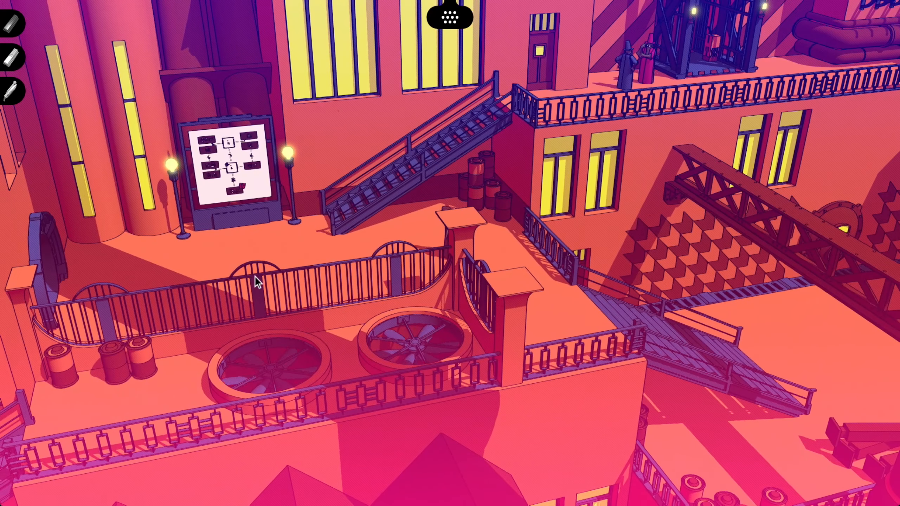
mouse_move(689, 79)
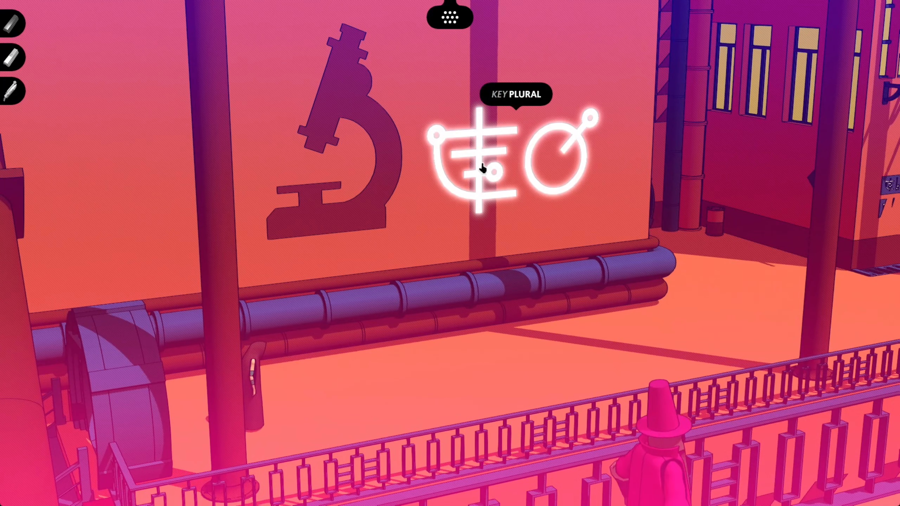
mouse_move(552, 167)
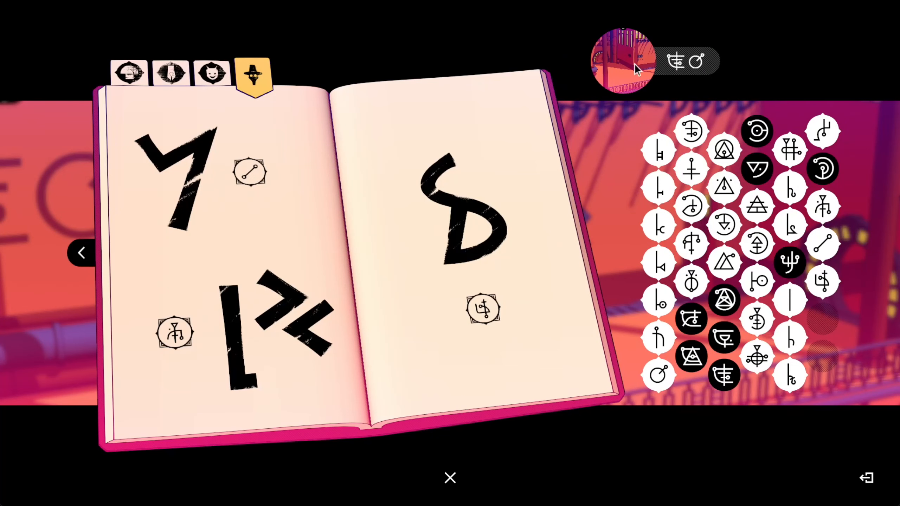
mouse_move(469, 493)
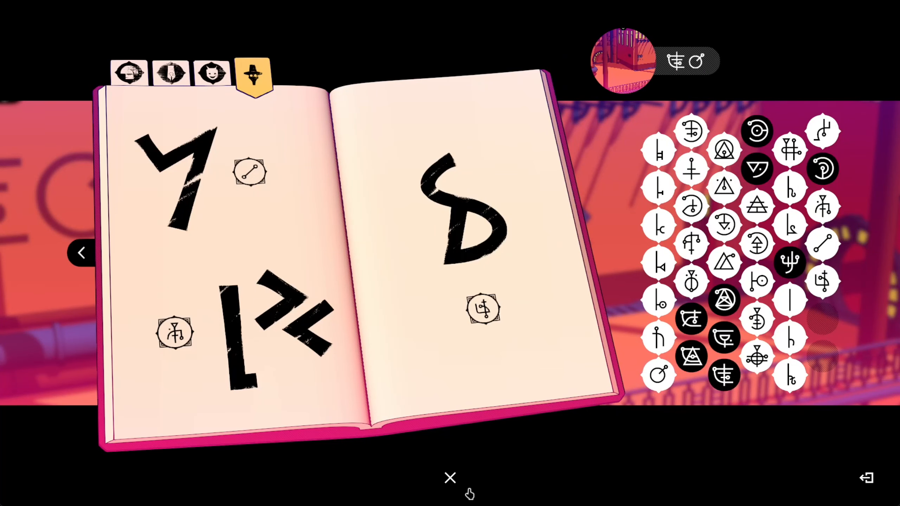
mouse_move(451, 477)
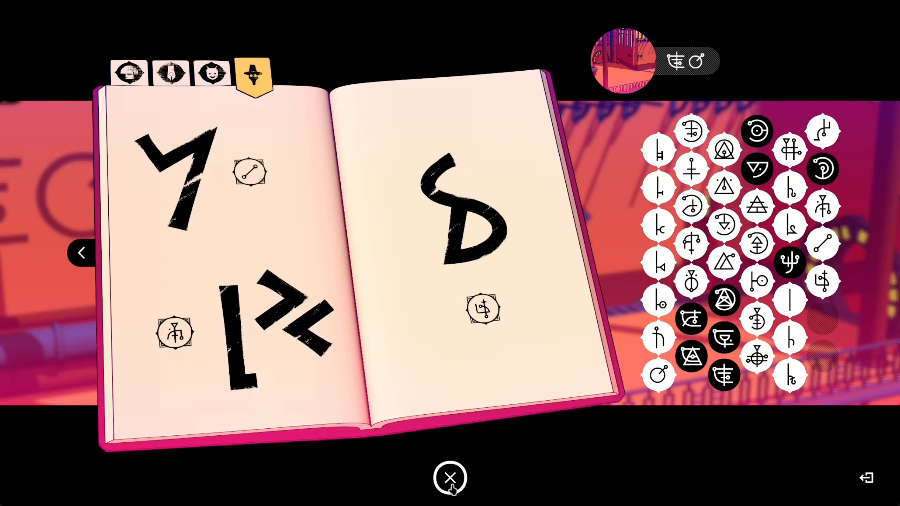
Step: Close the journal and zoom in on the arrow signs on the building wall
click(450, 477)
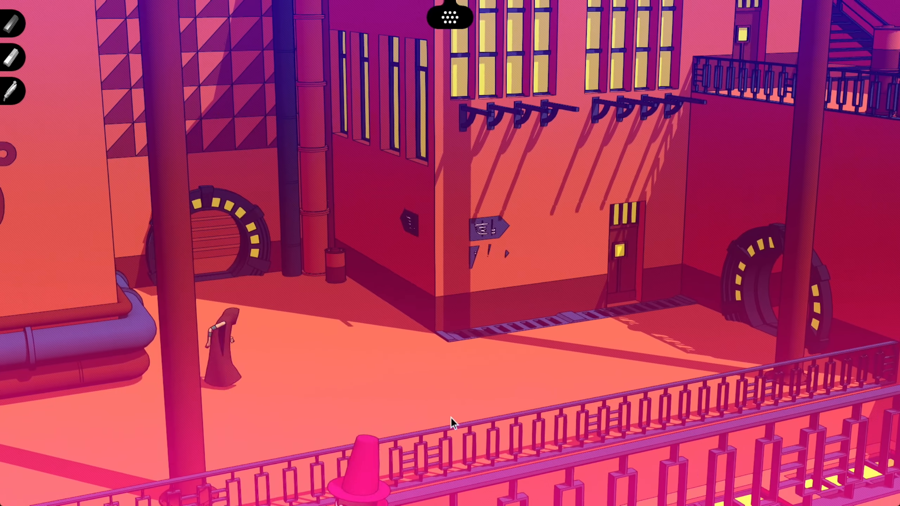
click(488, 232)
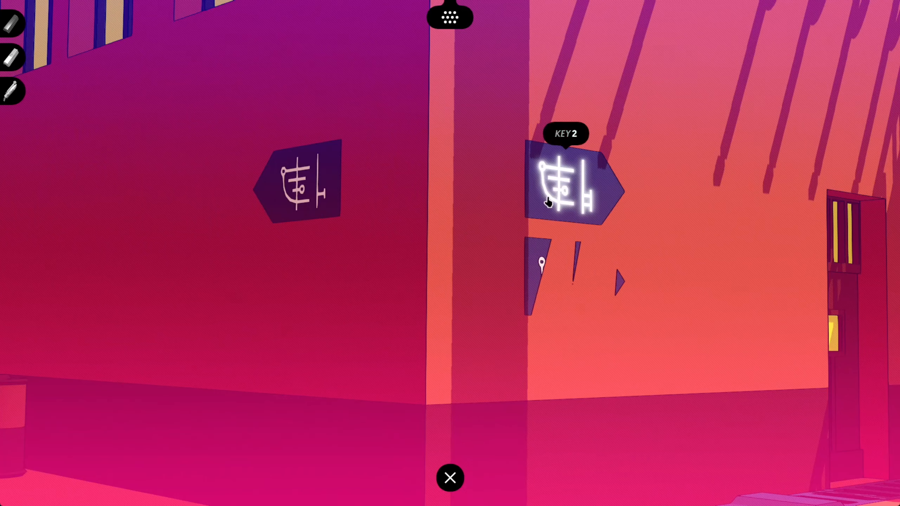
mouse_move(581, 259)
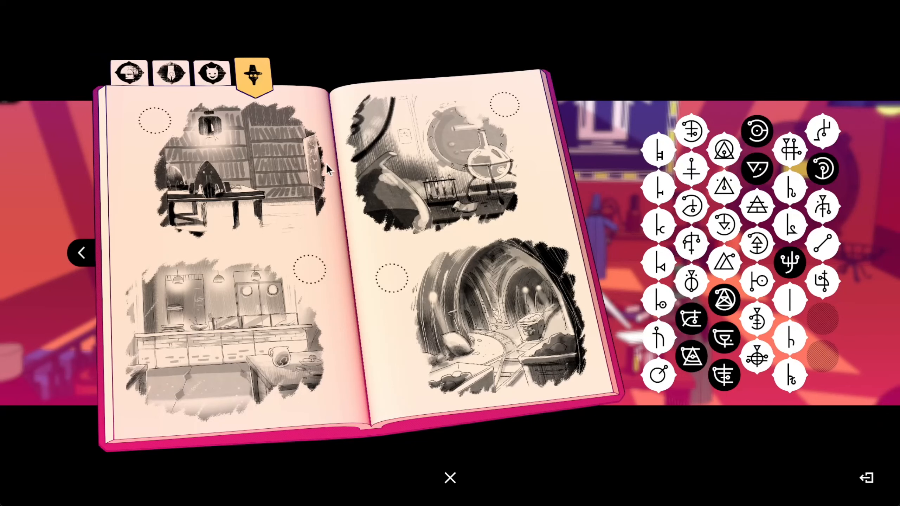
mouse_move(252, 335)
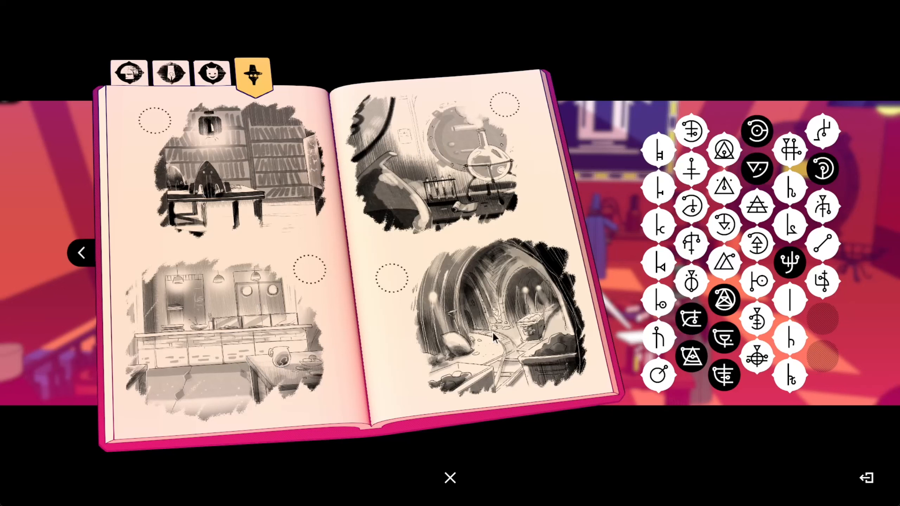
Step: Place glyphs beside the library and refectory sketches on the location sketch page
click(724, 376)
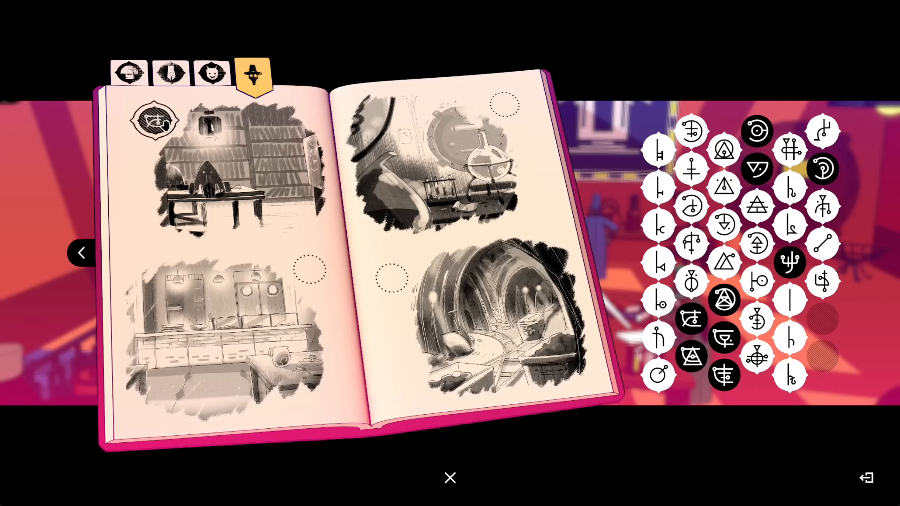
click(692, 319)
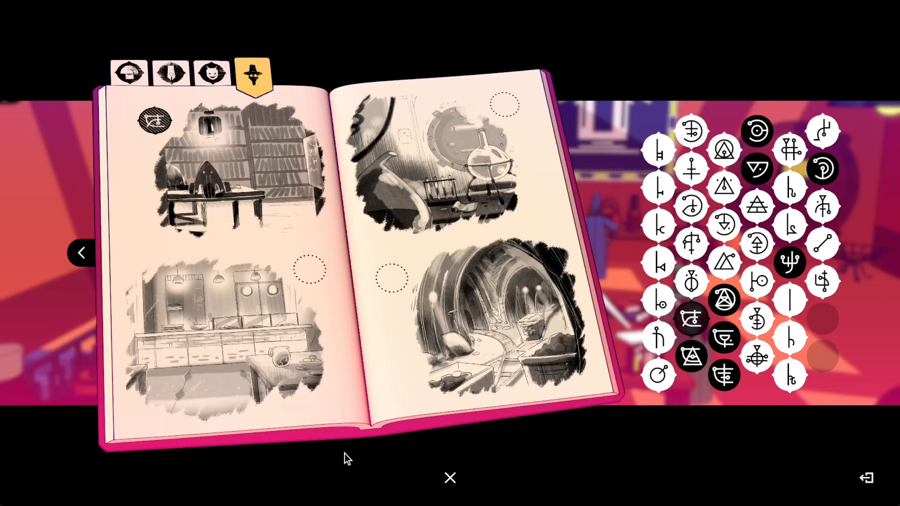
mouse_move(287, 300)
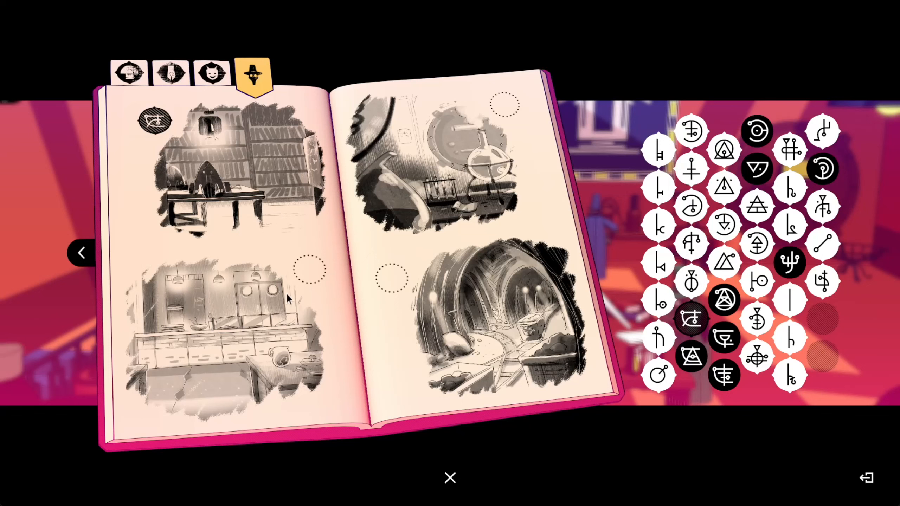
click(725, 337)
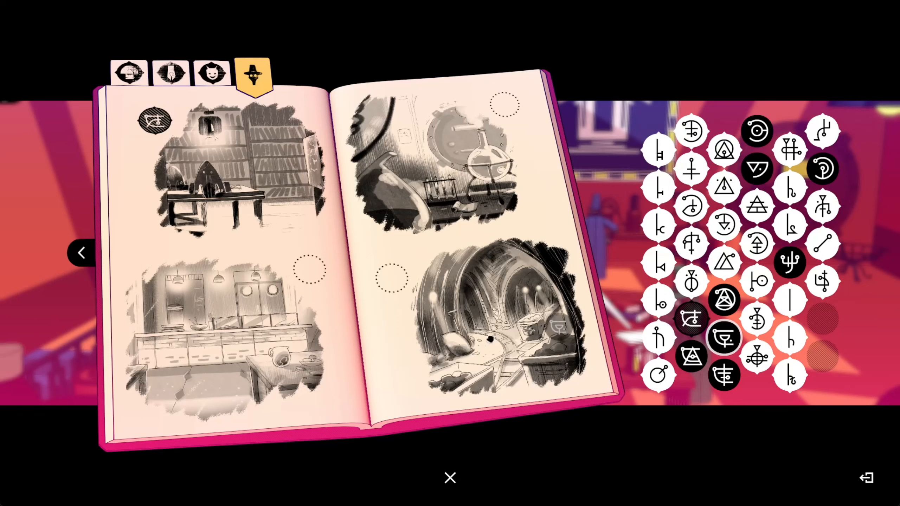
click(724, 338)
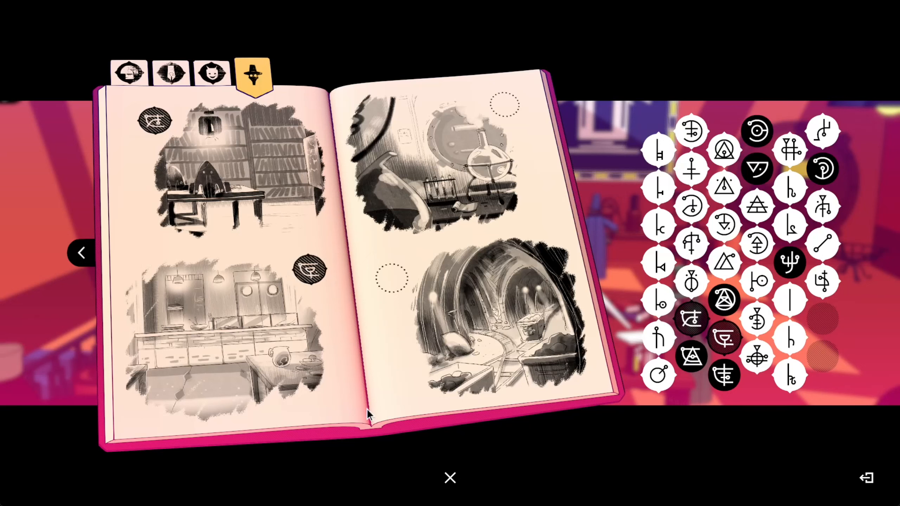
mouse_move(449, 163)
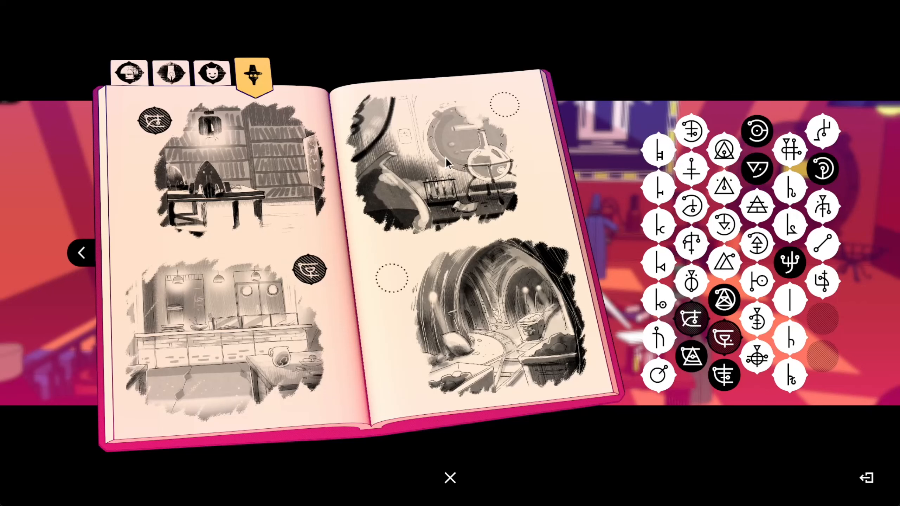
mouse_move(551, 329)
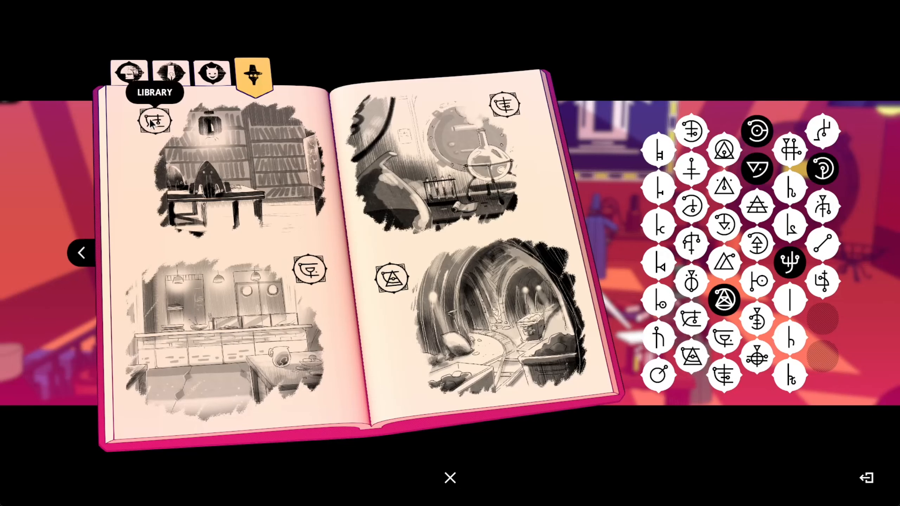
mouse_move(310, 271)
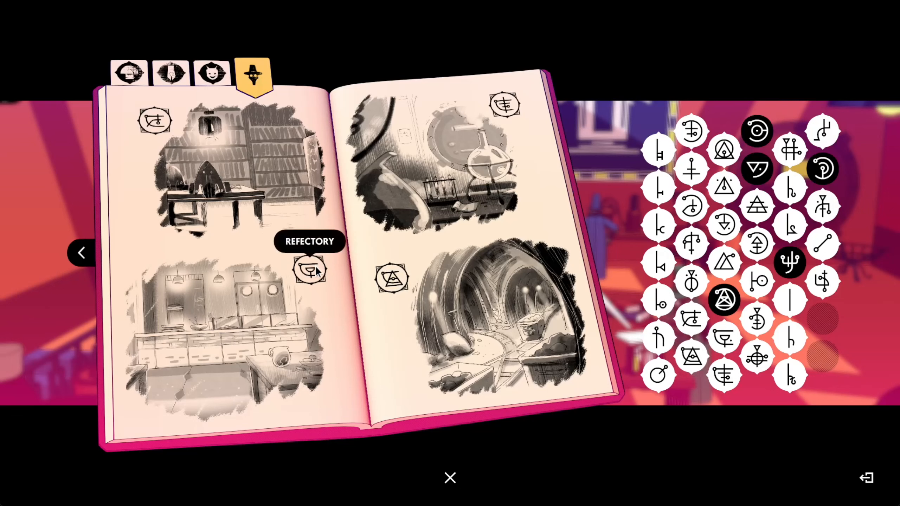
mouse_move(342, 348)
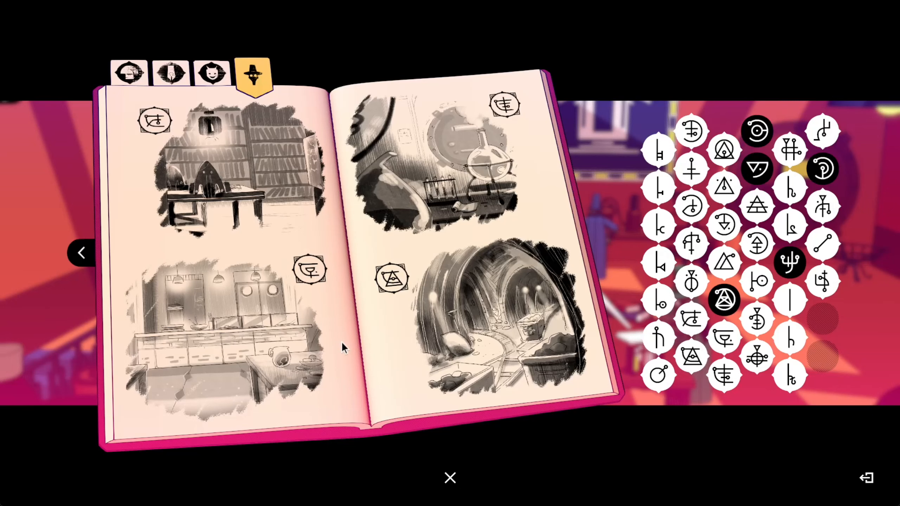
mouse_move(392, 278)
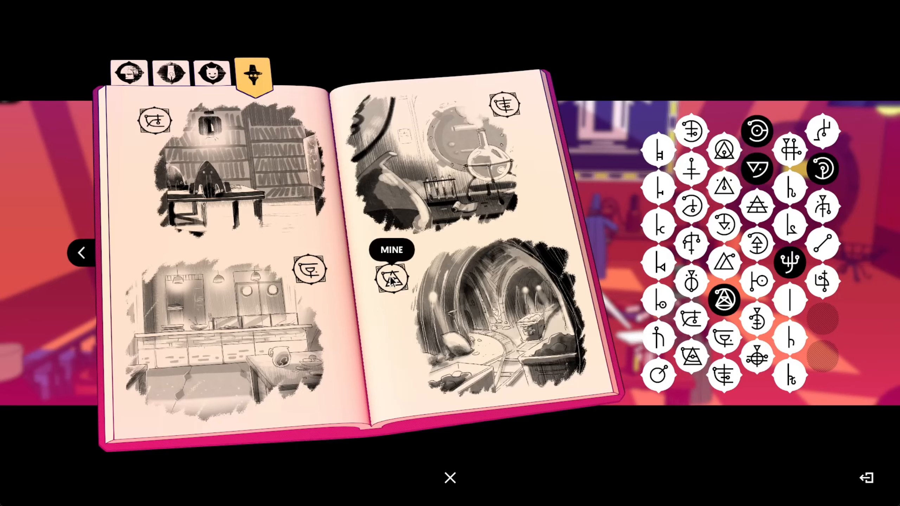
mouse_move(504, 104)
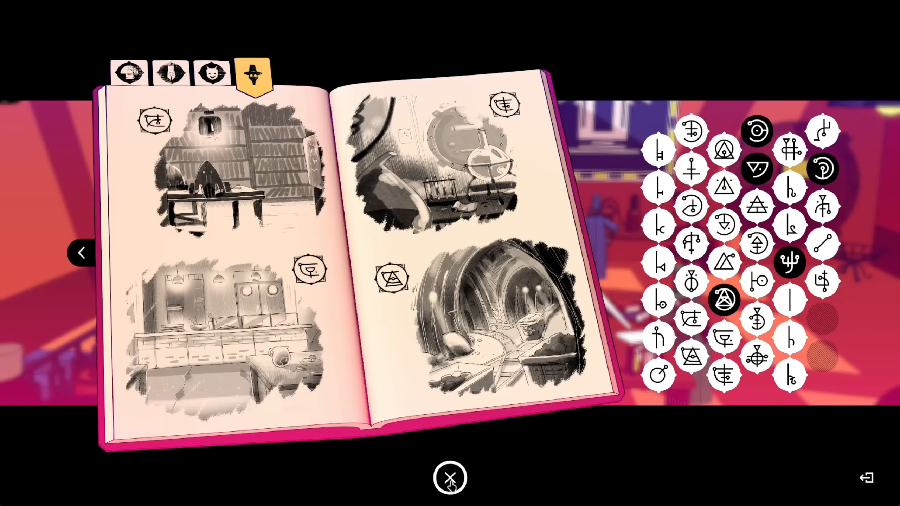
Step: Close the journal and walk across the laboratory toward the large wall banner
click(450, 477)
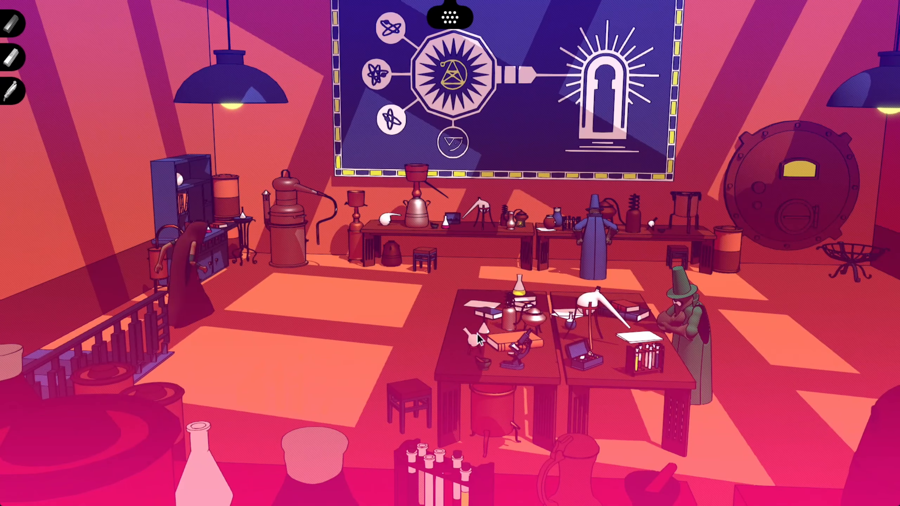
click(452, 74)
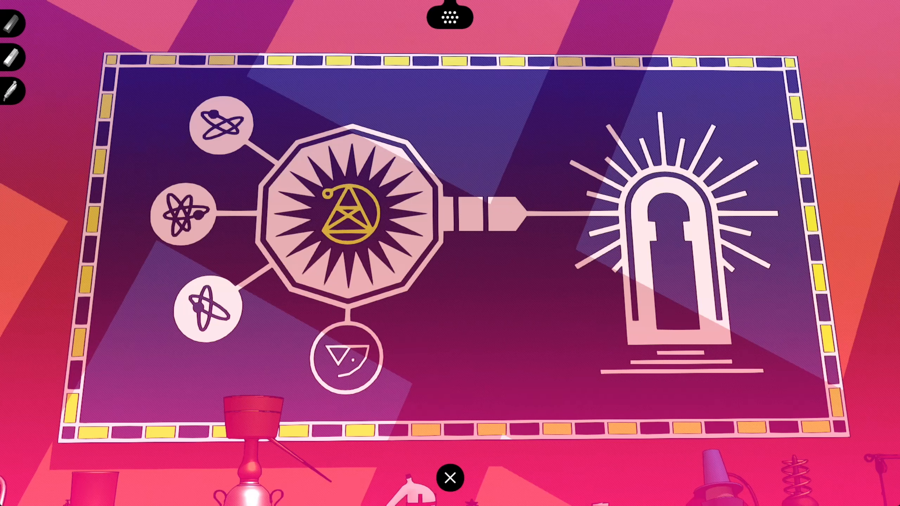
Step: Name the banner's central golden glyph 'Core science belief' and confirm it
click(344, 218)
text(lab)
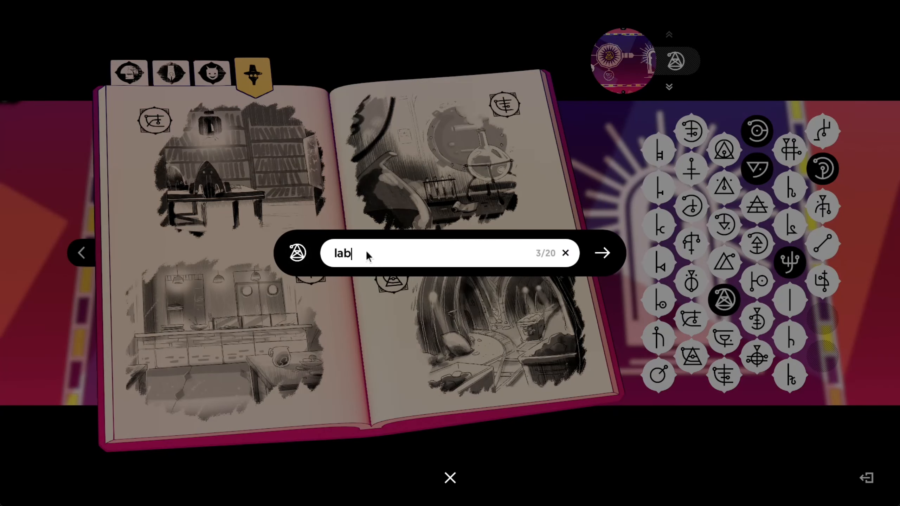
click(565, 253)
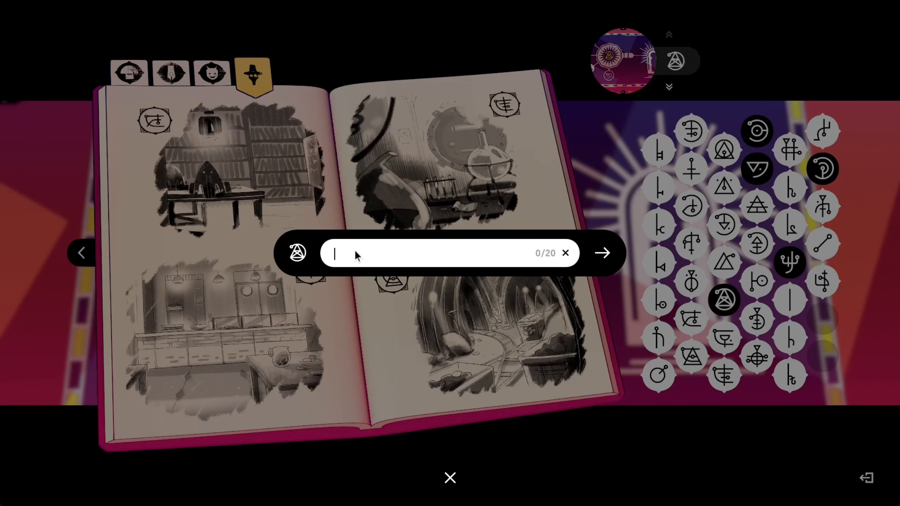
text(Corn)
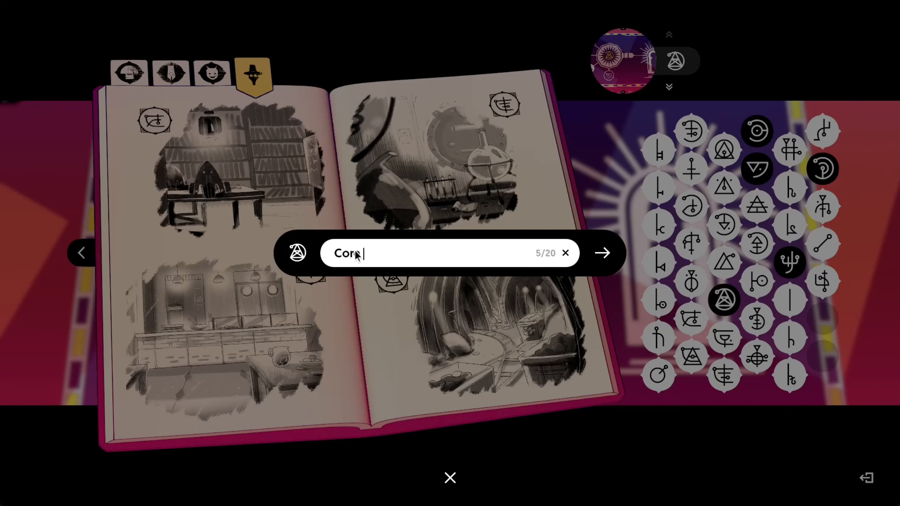
text(belief)
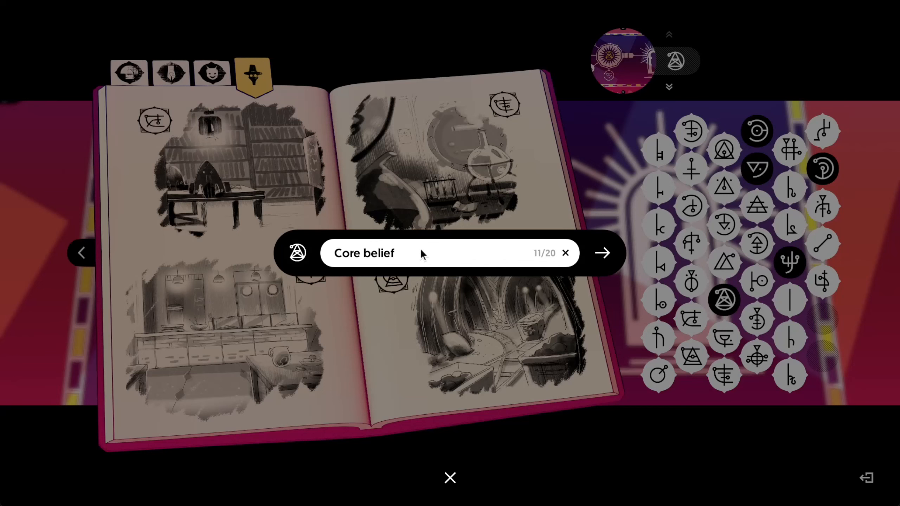
mouse_move(422, 248)
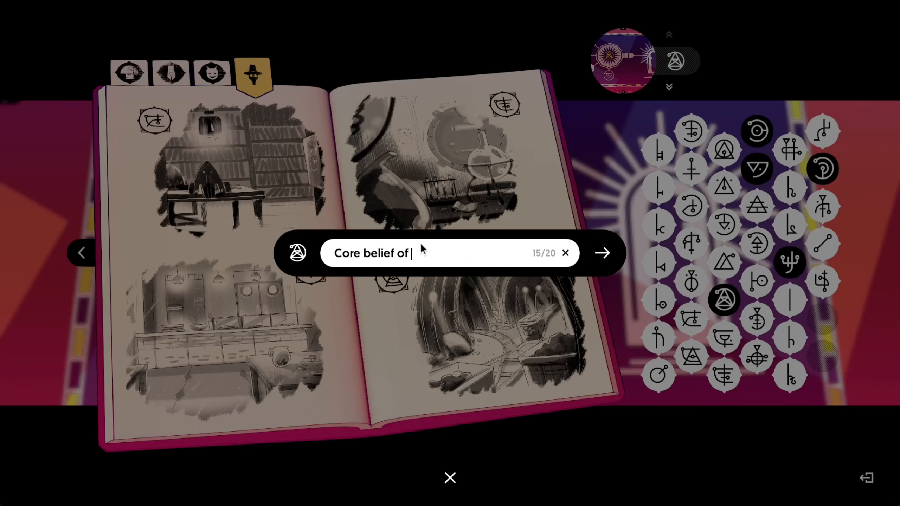
text(scien)
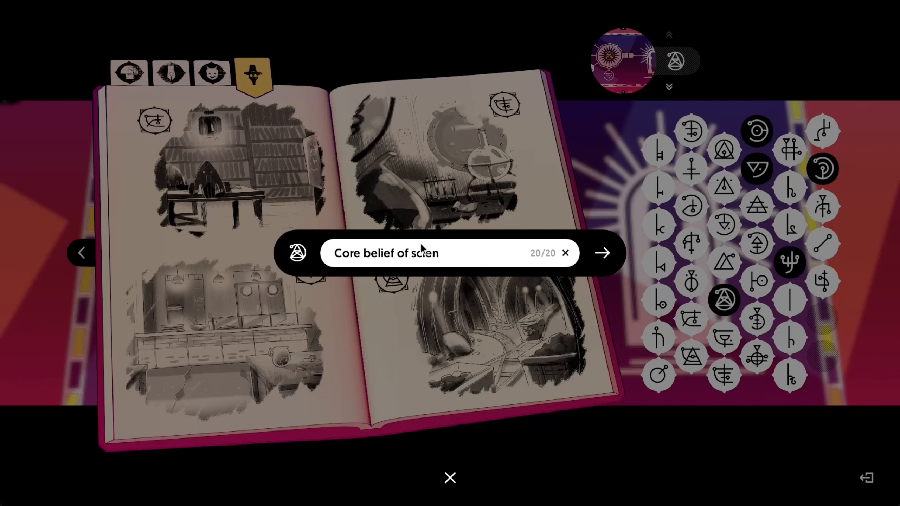
key(Backspace)
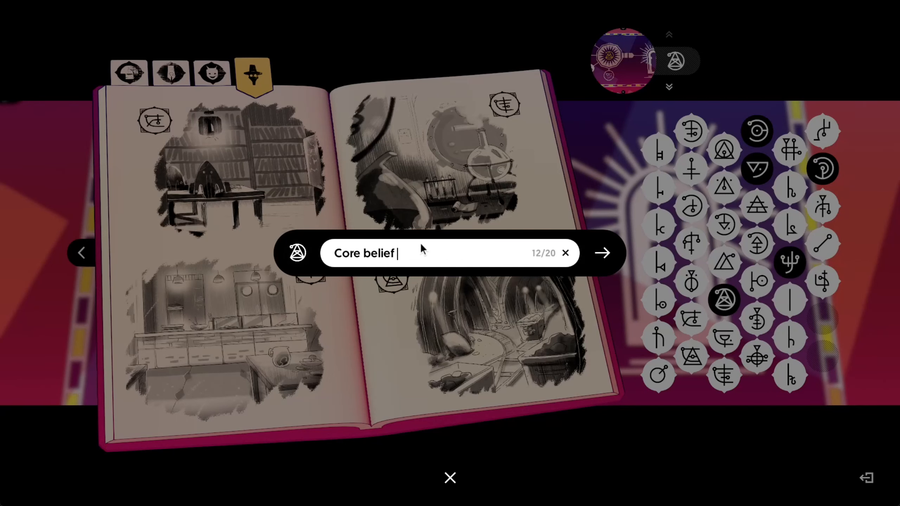
key(Backspace)
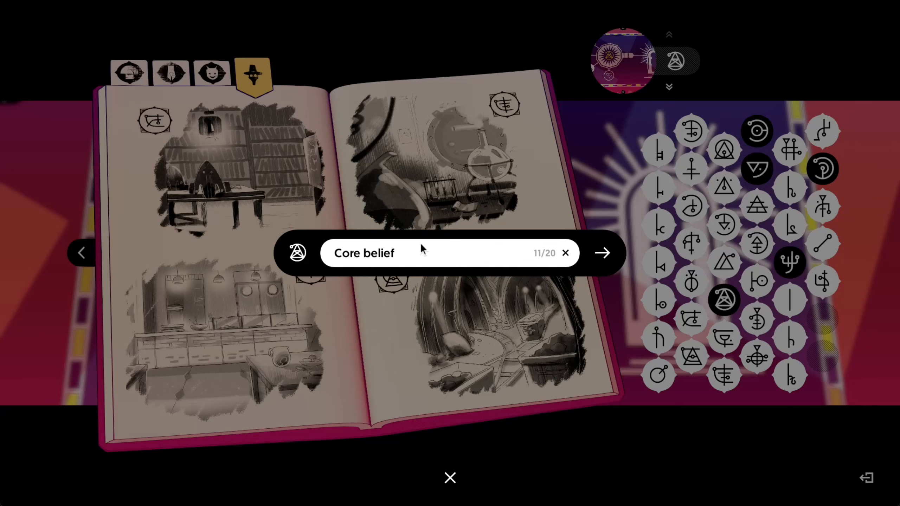
text(science)
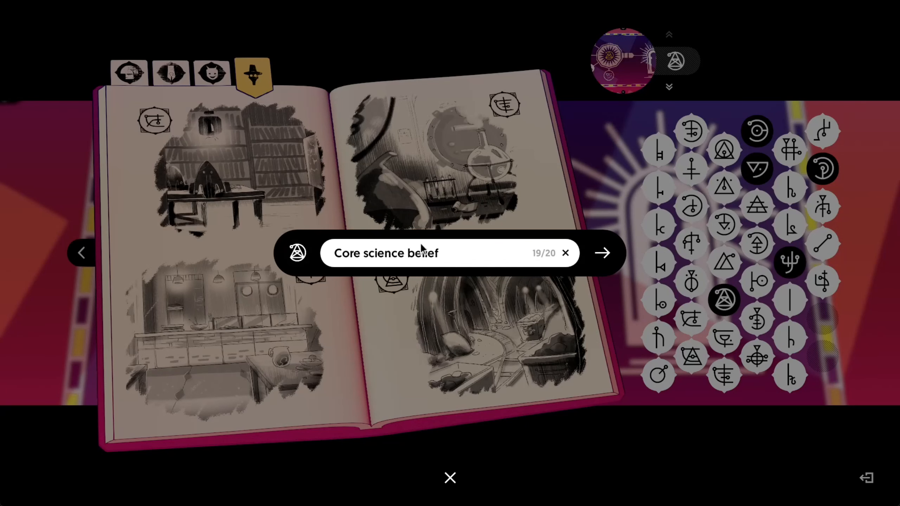
click(565, 253)
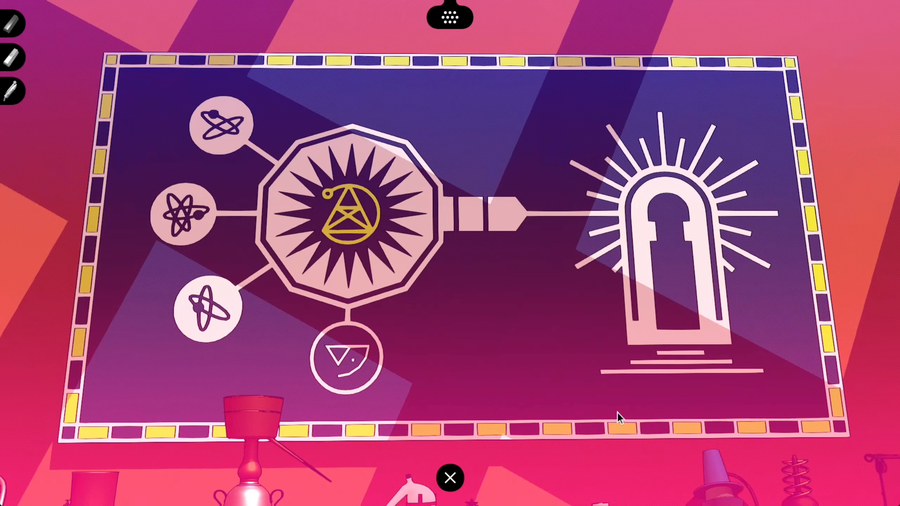
mouse_move(178, 217)
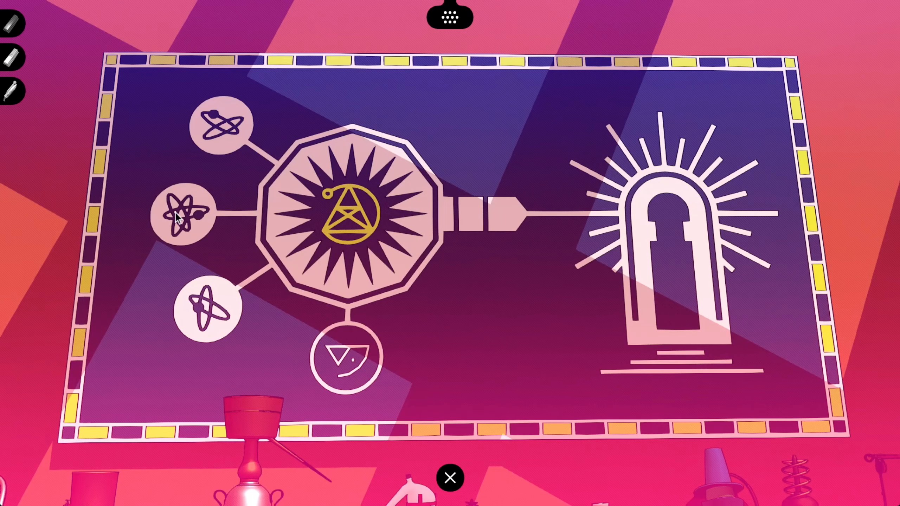
mouse_move(196, 264)
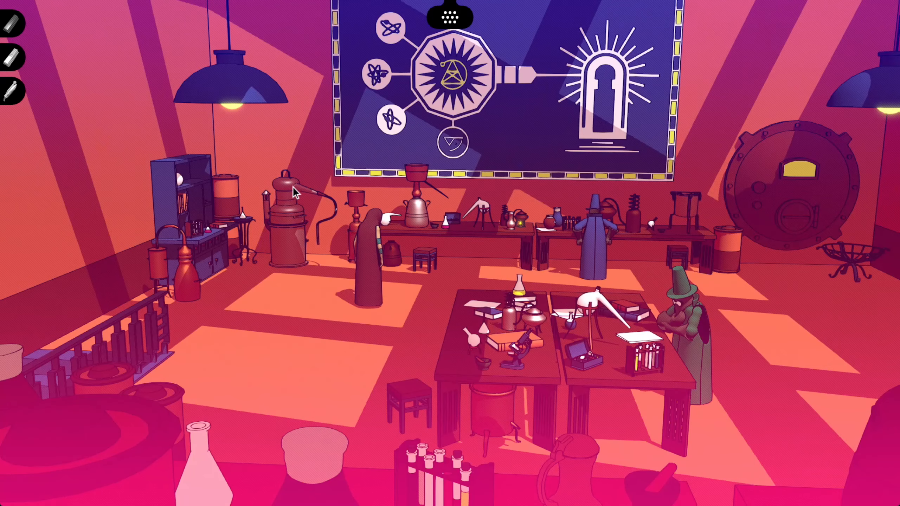
Step: Walk to another spot on the laboratory floor among the alchemists
click(683, 312)
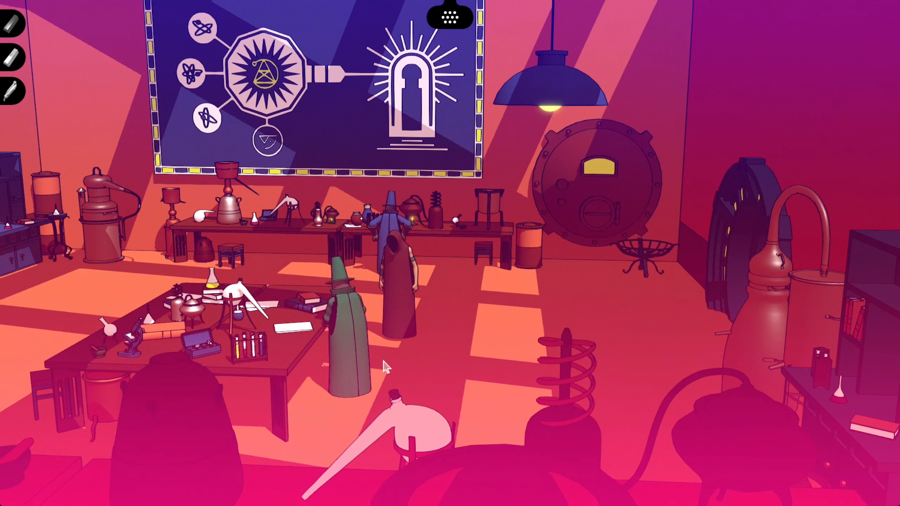
Step: Zoom in on the worktable's glyph-numeral ruler, then leave the close-up
click(348, 318)
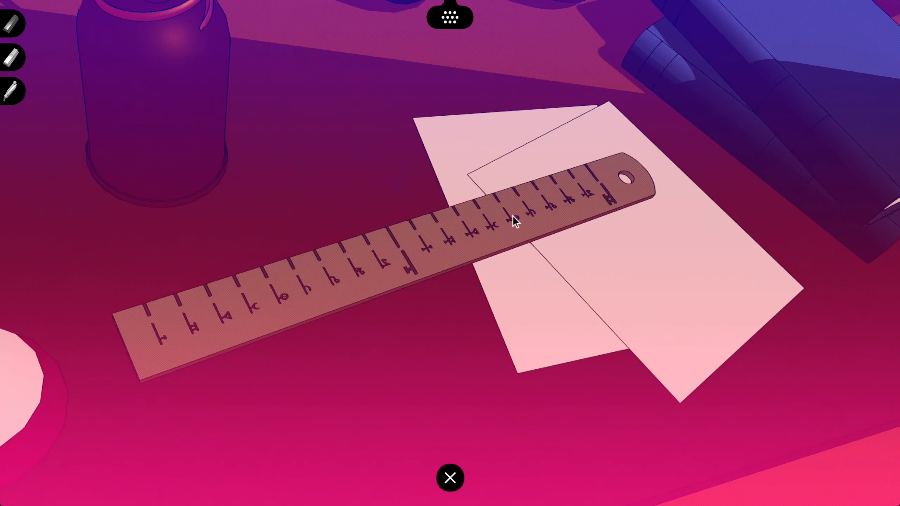
mouse_move(303, 410)
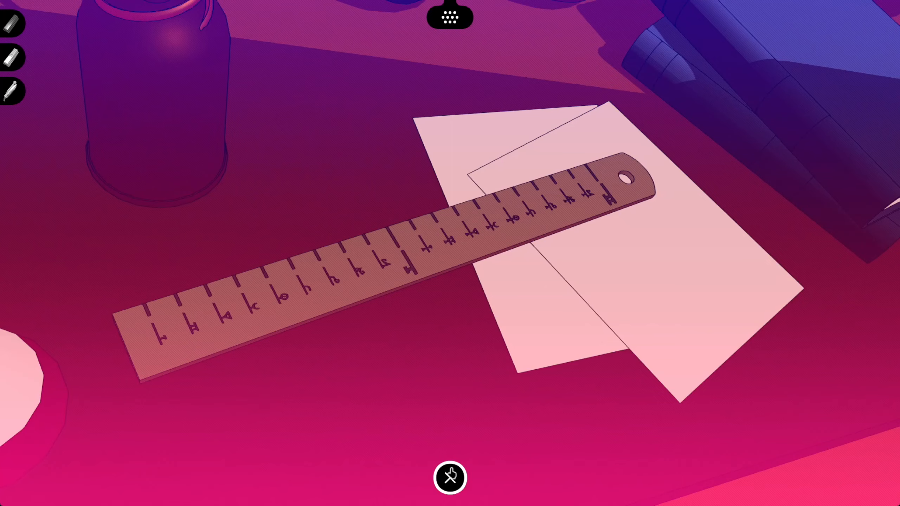
click(449, 477)
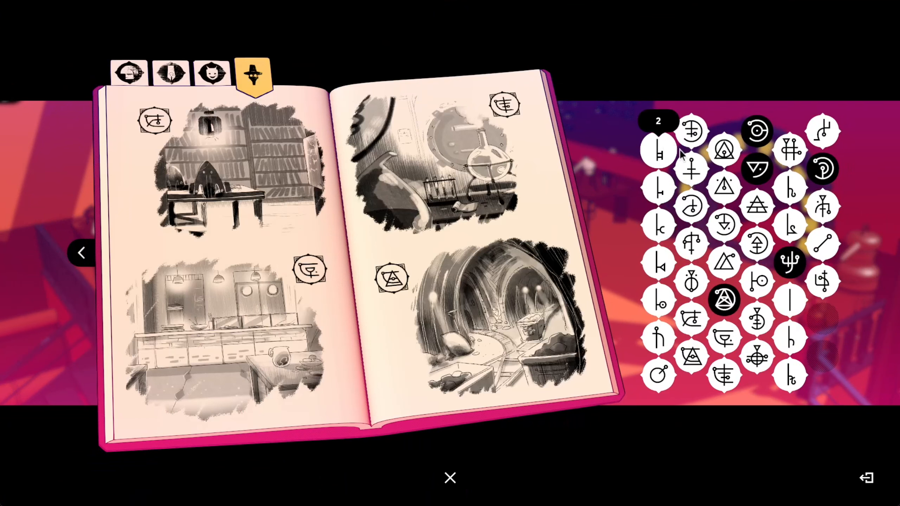
mouse_move(789, 338)
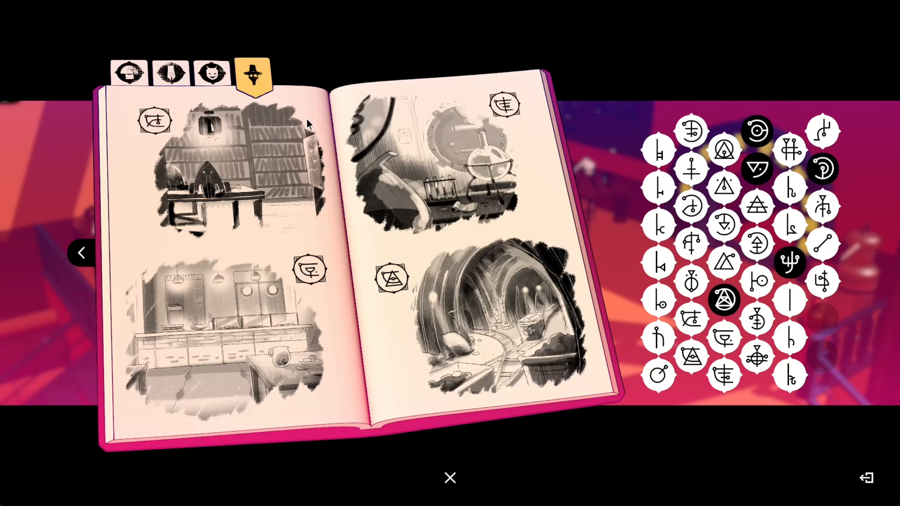
Step: Close the journal after reviewing the numeral glyphs
click(450, 477)
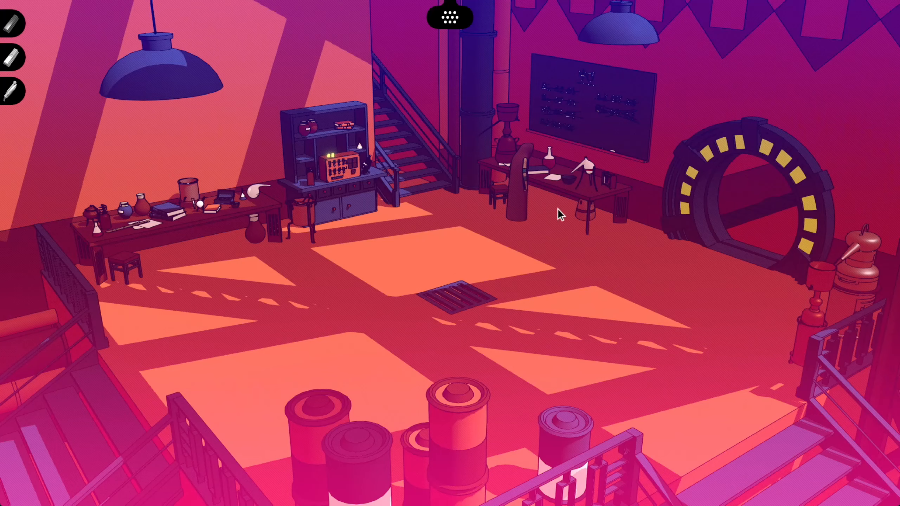
Step: Zoom into the crossed-out formula chalkboard and check its heading glyphs, guessed as 'plural'
click(585, 104)
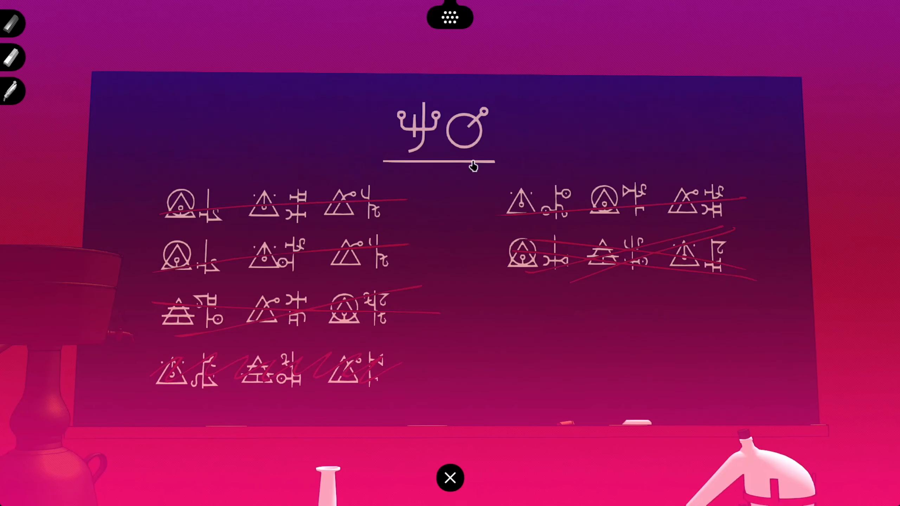
click(447, 129)
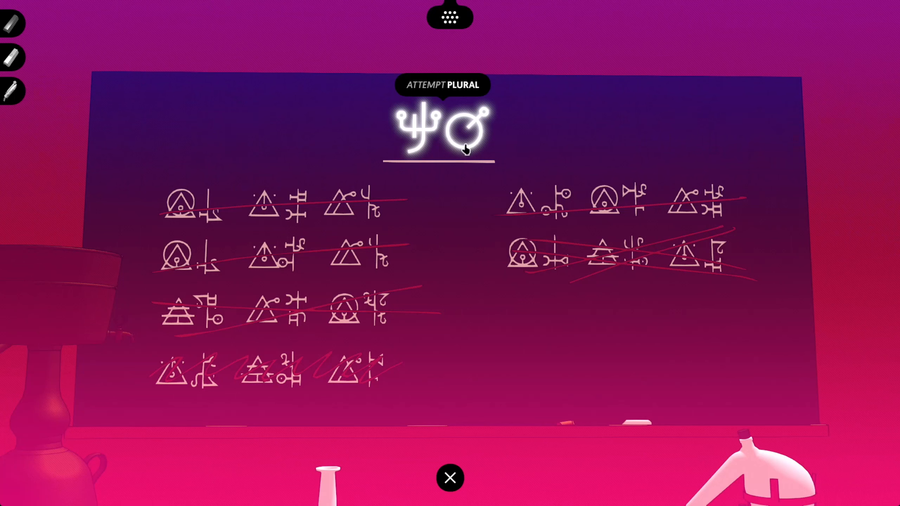
mouse_move(462, 145)
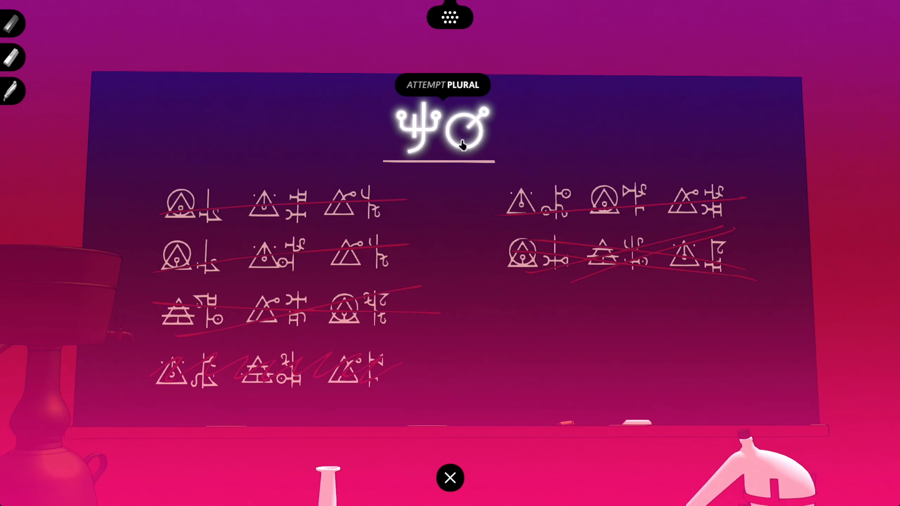